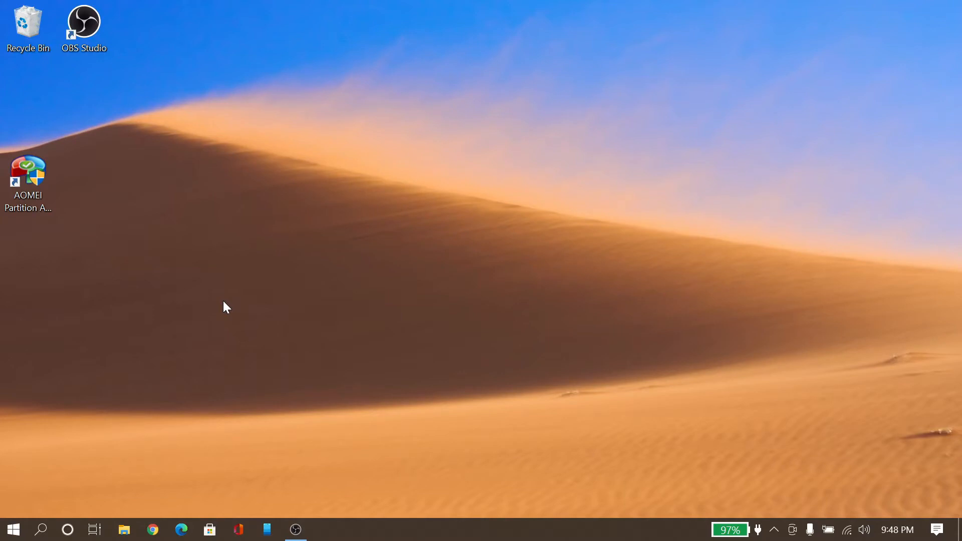
- Search 'time' from Start and reach the Date & time page showing automatic time from time.nist.gov
{"action": "type", "text": "tim"}
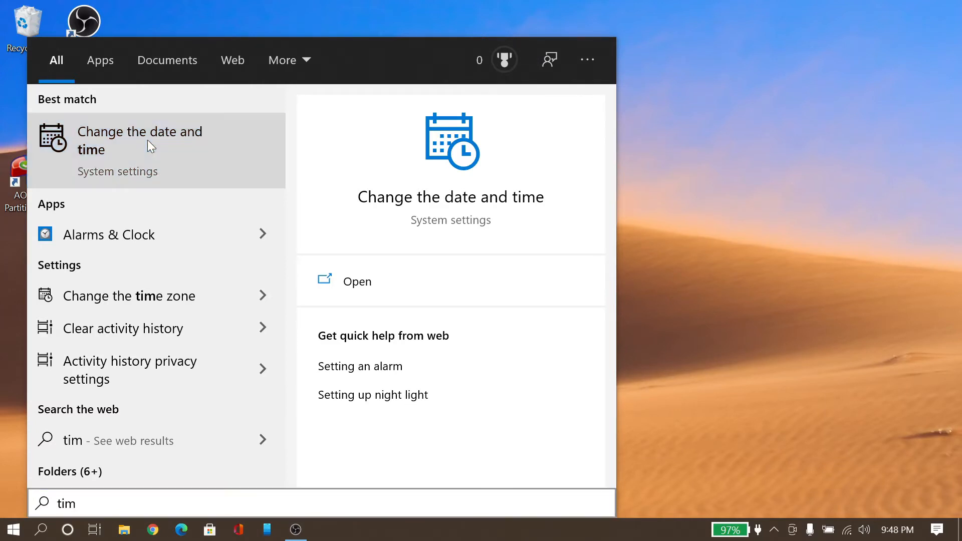
{"action": "left_click", "coordinate": [139, 140]}
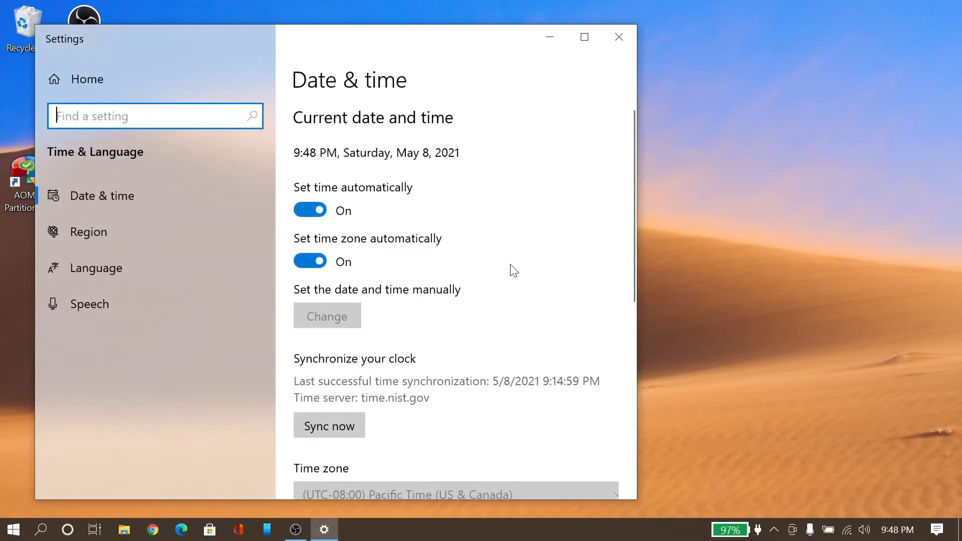
{"action": "scroll", "scroll_direction": "down", "scroll_amount": 3}
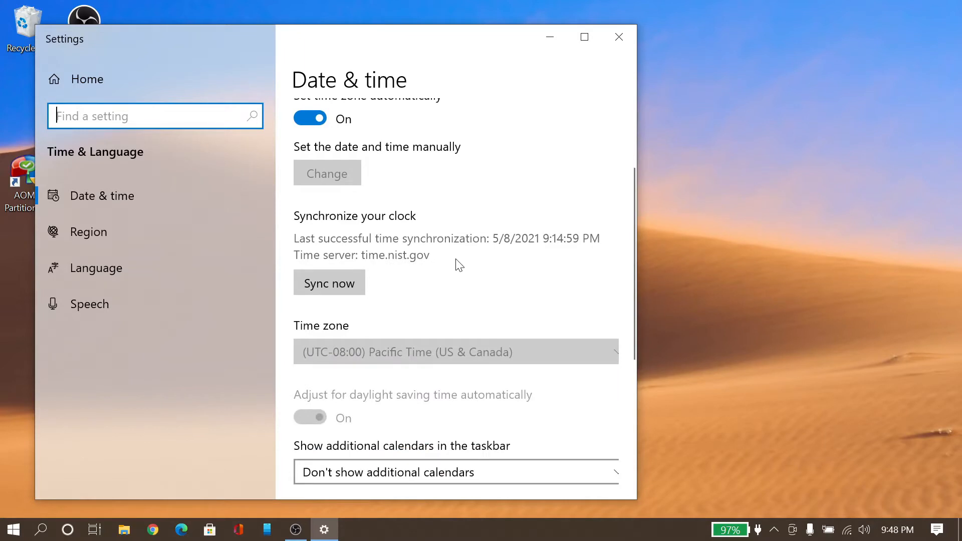
{"action": "mouse_move", "coordinate": [446, 261]}
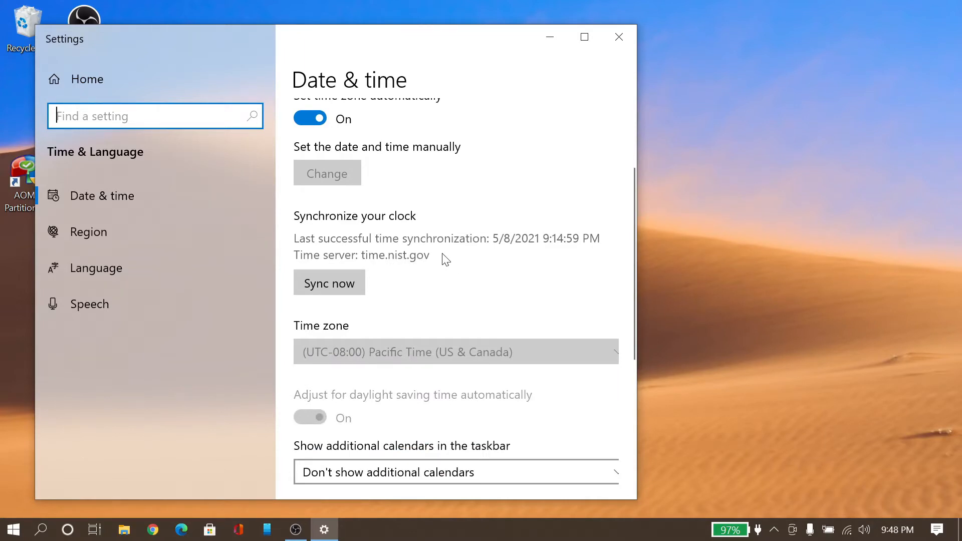
{"action": "mouse_move", "coordinate": [377, 249]}
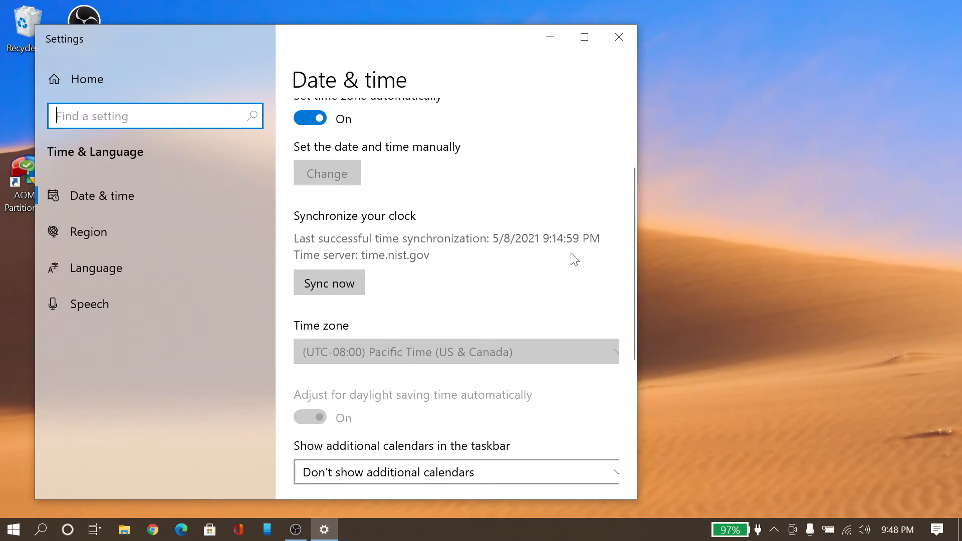
{"action": "mouse_move", "coordinate": [569, 252]}
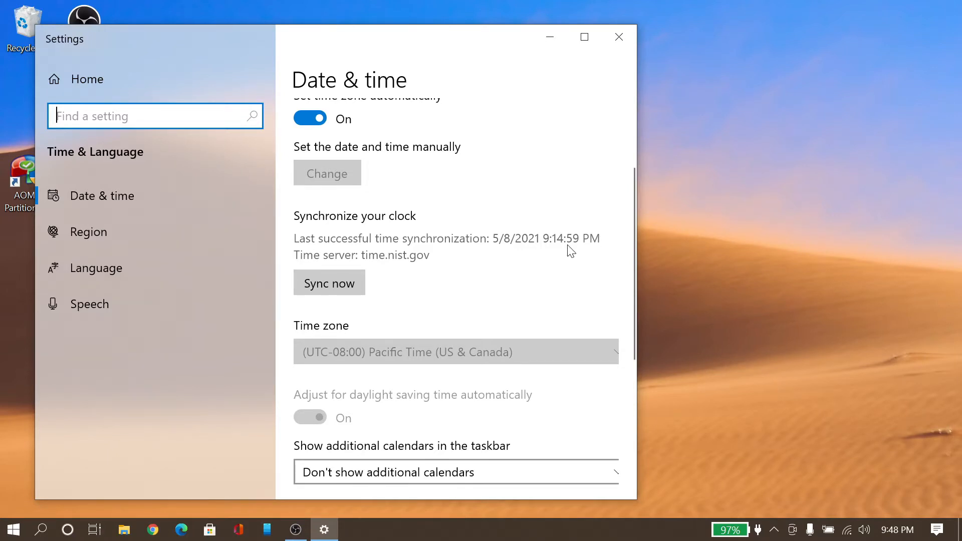
{"action": "scroll", "scroll_direction": "down", "scroll_amount": 3}
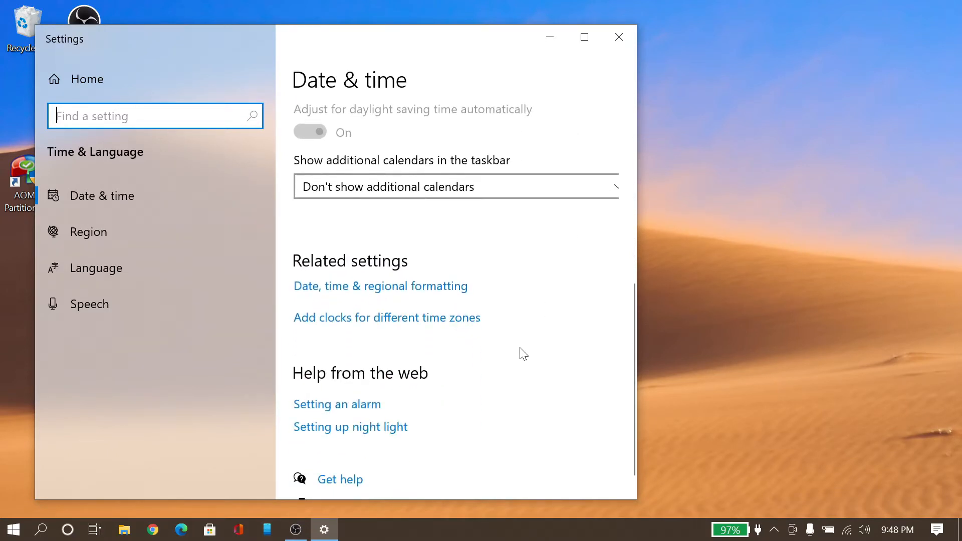
- Bring up the classic Date and Time dialog's Internet Time details showing sync with time.nist.gov
{"action": "left_click", "coordinate": [387, 318]}
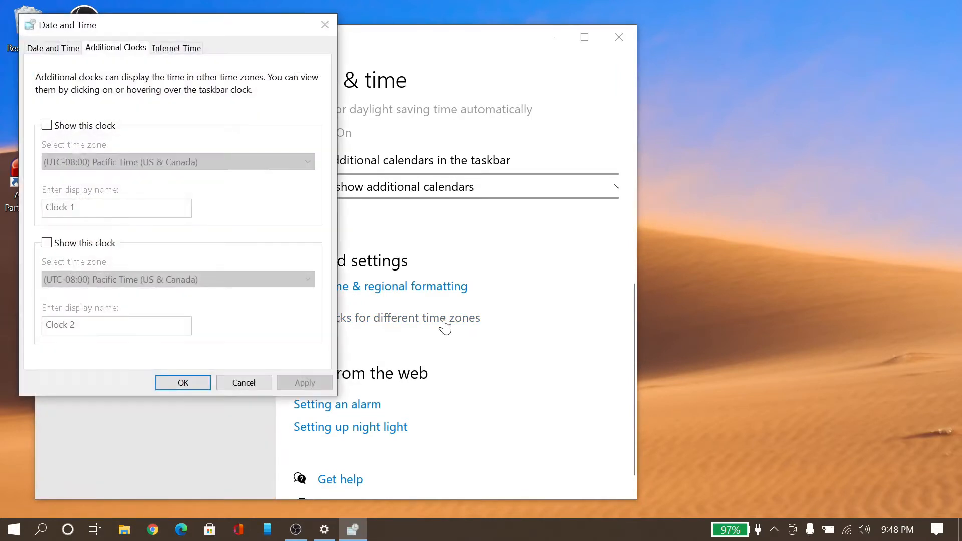
{"action": "left_click", "coordinate": [244, 383]}
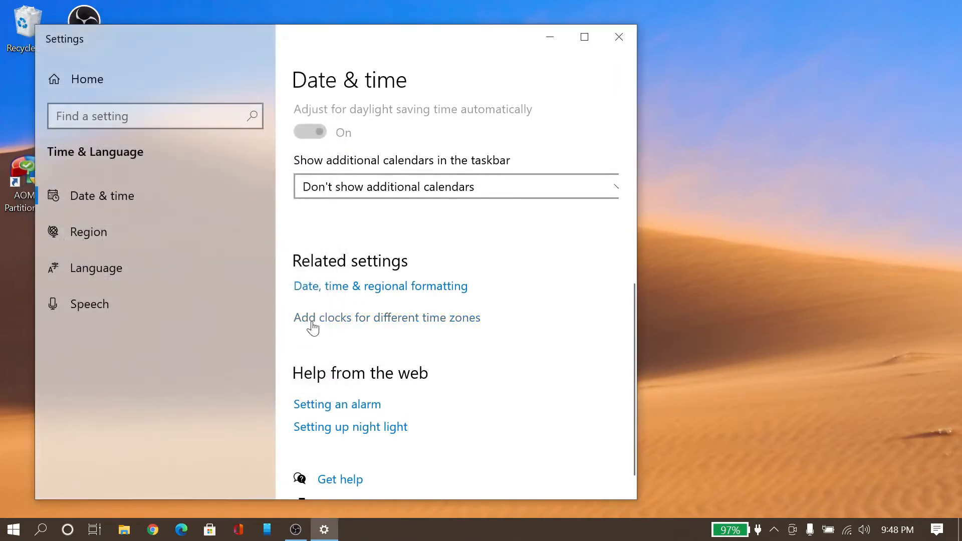
{"action": "mouse_move", "coordinate": [472, 324]}
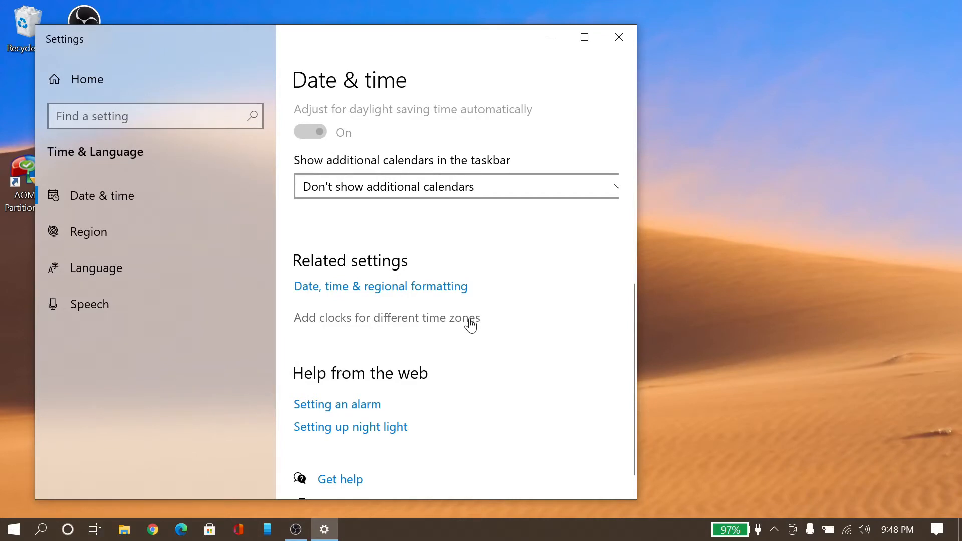
{"action": "mouse_move", "coordinate": [445, 333]}
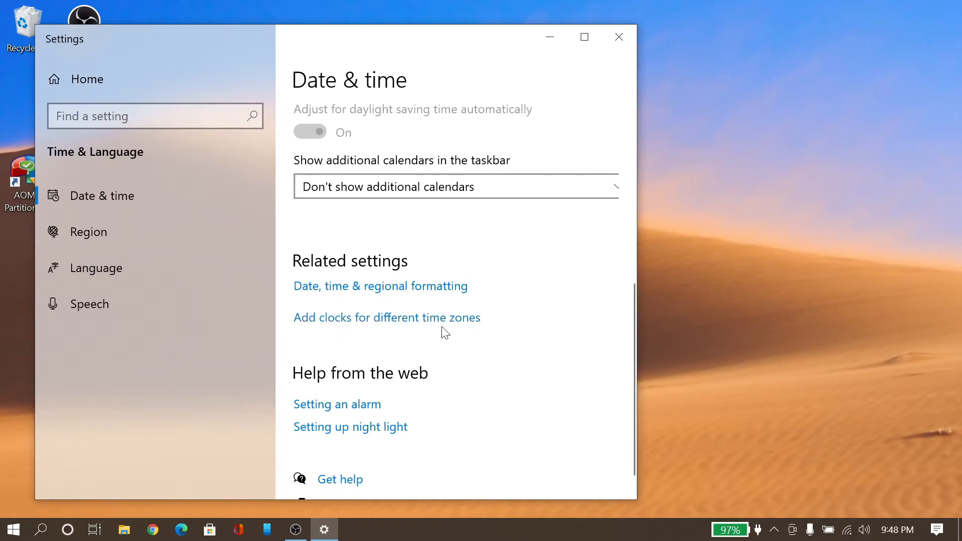
{"action": "left_click", "coordinate": [387, 317]}
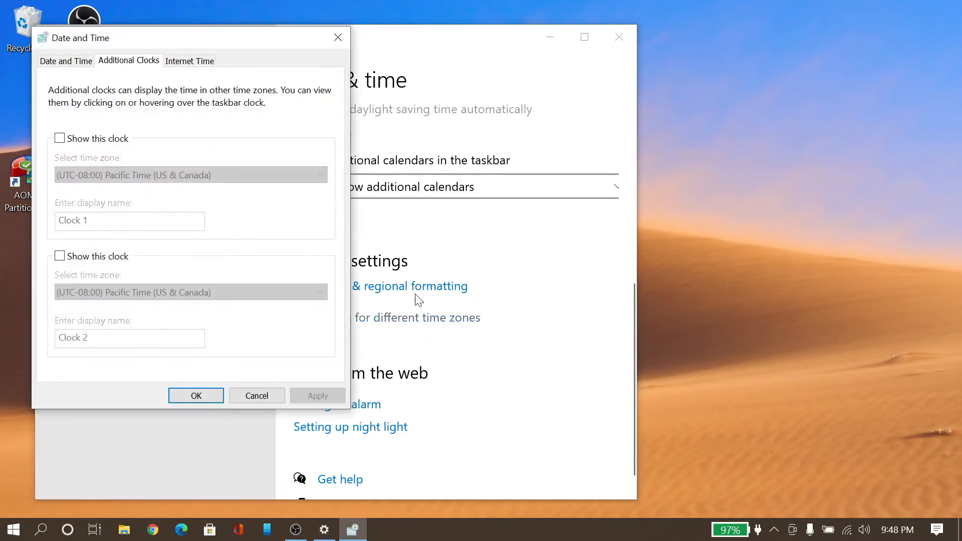
{"action": "left_click", "coordinate": [190, 60]}
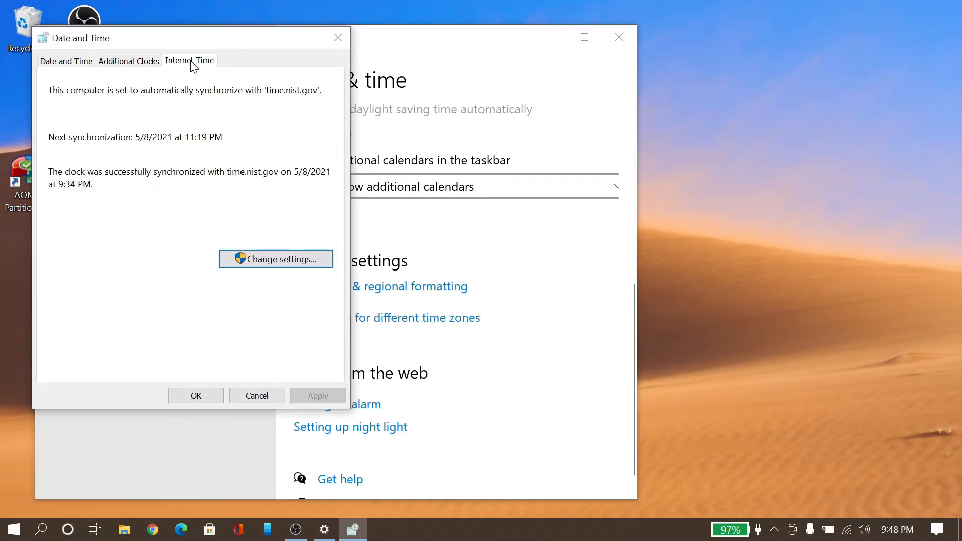
{"action": "mouse_move", "coordinate": [289, 268]}
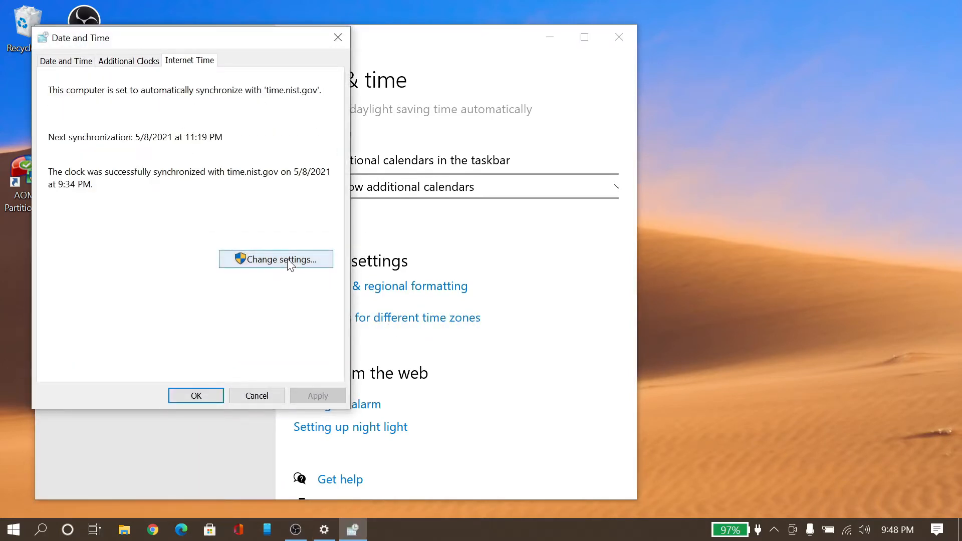
- Review the Internet Time server field, keep time.nist.gov unchanged, and close both time dialogs
{"action": "left_click", "coordinate": [277, 258]}
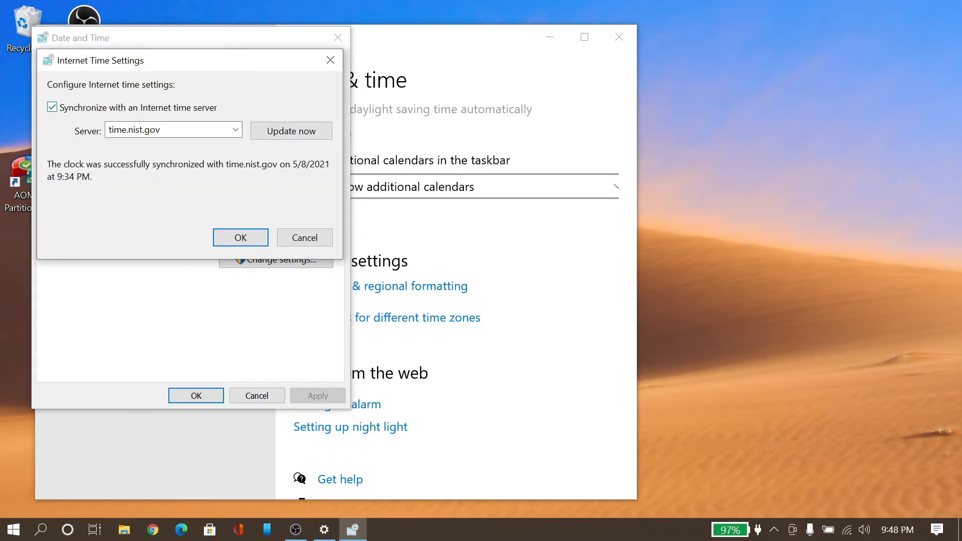
{"action": "left_click", "coordinate": [168, 130]}
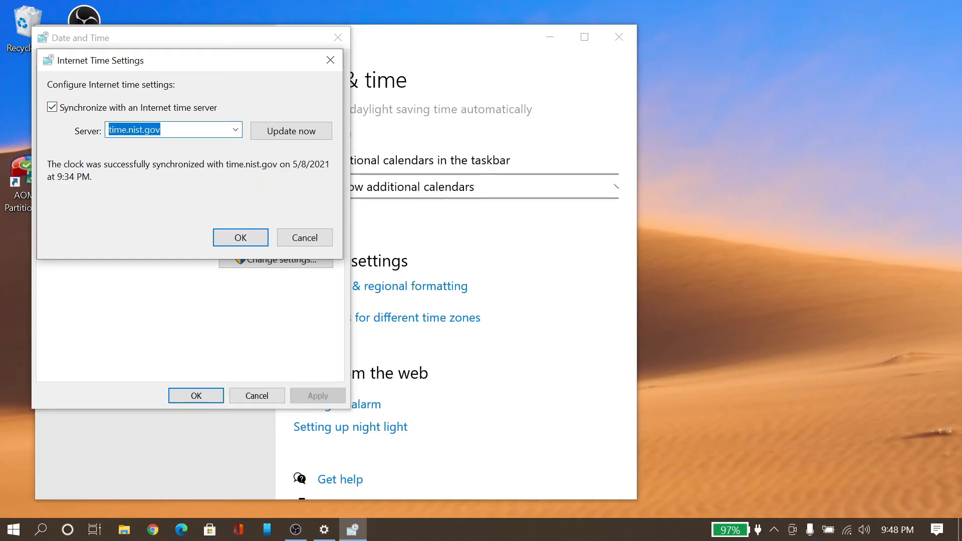
{"action": "mouse_move", "coordinate": [250, 139]}
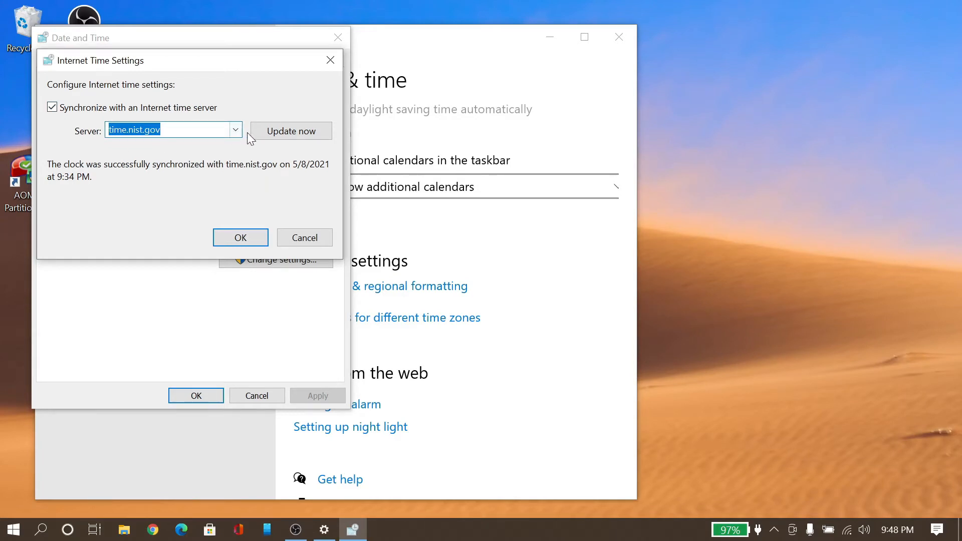
{"action": "left_click", "coordinate": [235, 129]}
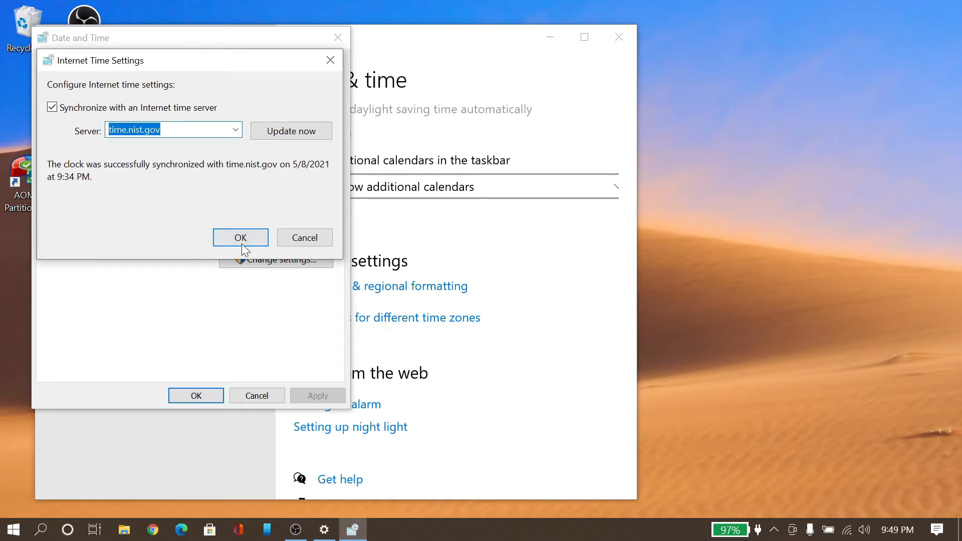
{"action": "left_click", "coordinate": [241, 238]}
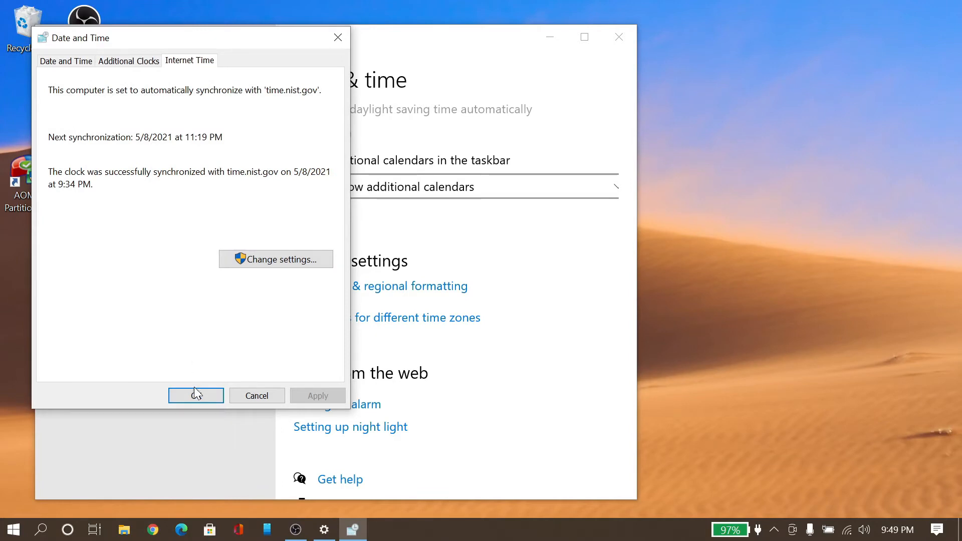
{"action": "left_click", "coordinate": [197, 396]}
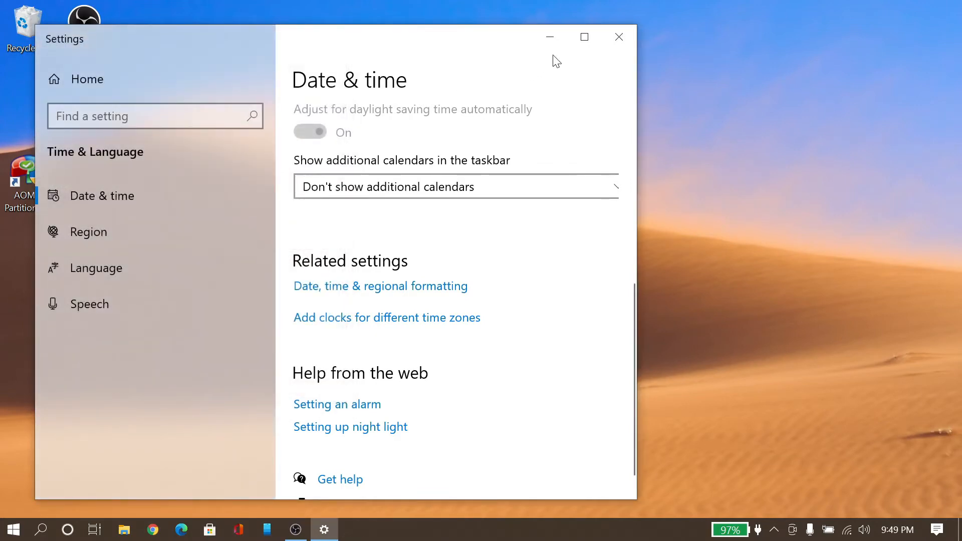
- Close the Settings window, returning to the empty desktop
{"action": "left_click", "coordinate": [619, 36]}
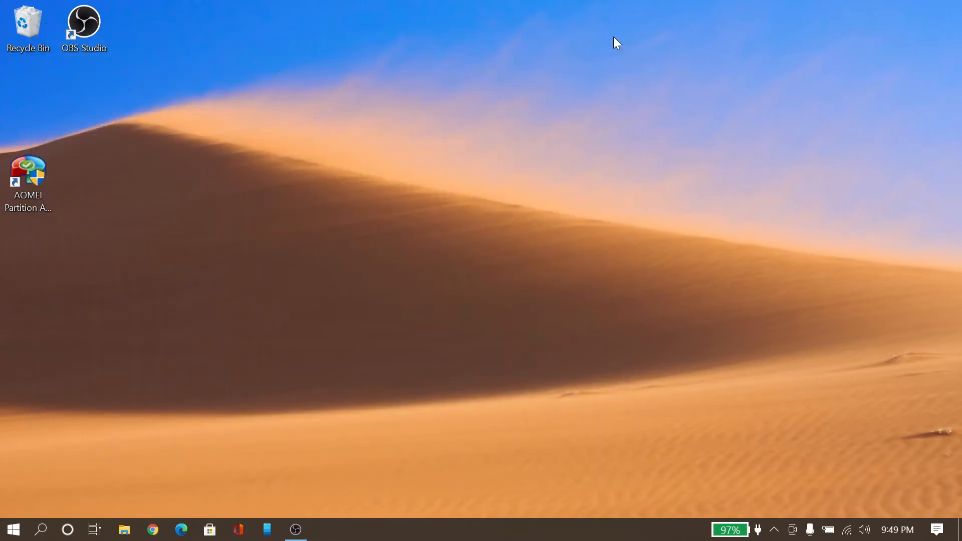
{"action": "mouse_move", "coordinate": [961, 533]}
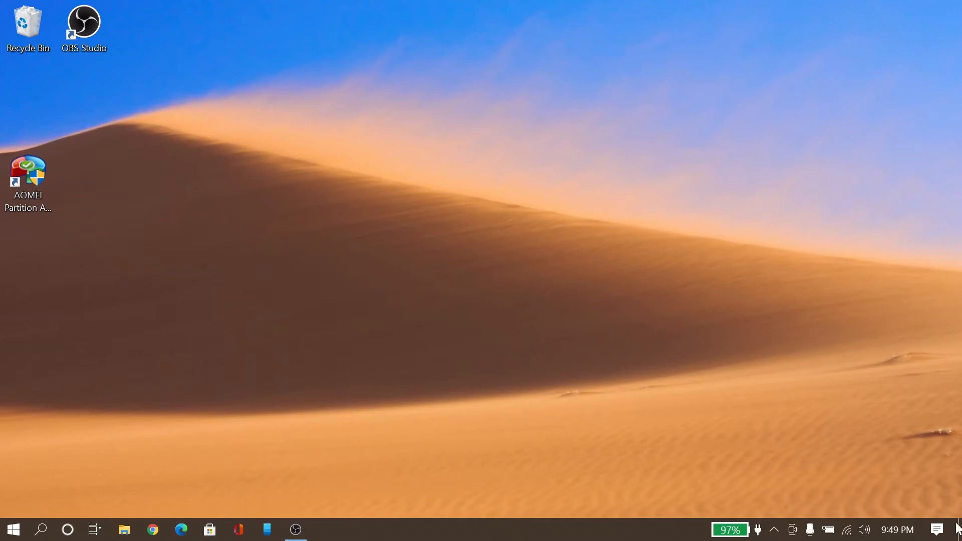
{"action": "mouse_move", "coordinate": [89, 274]}
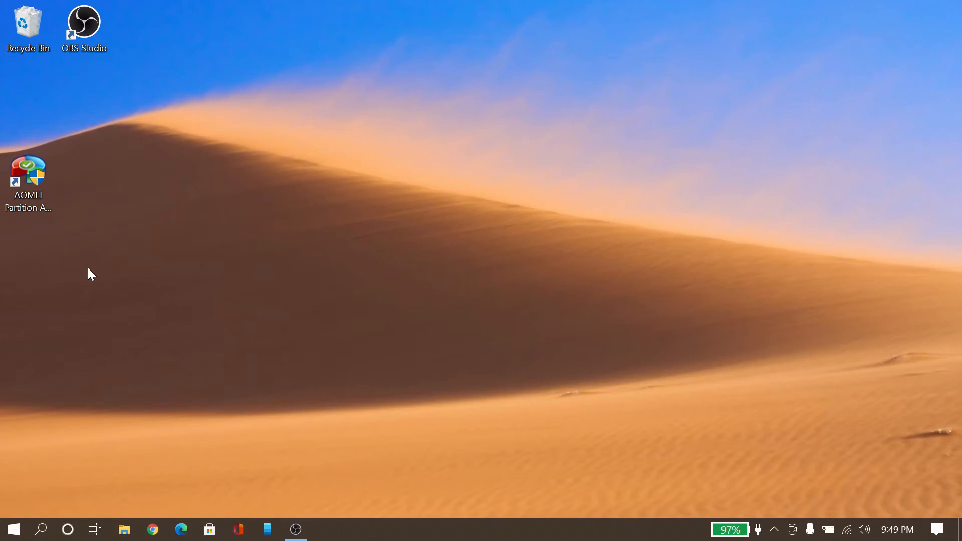
{"action": "mouse_move", "coordinate": [208, 482]}
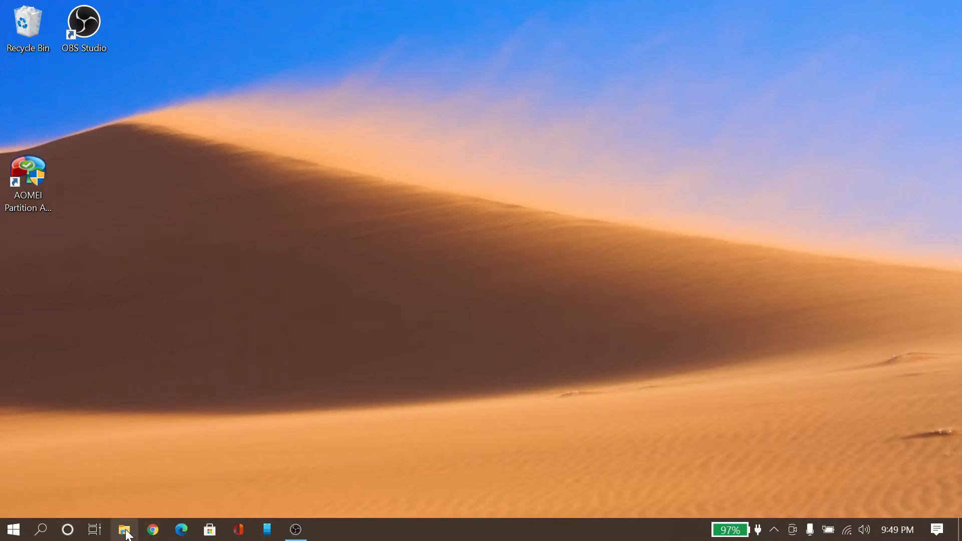
- Create a new text document in the Desktop folder and rename it timesync.bat, confirming the extension change
{"action": "left_click", "coordinate": [125, 530]}
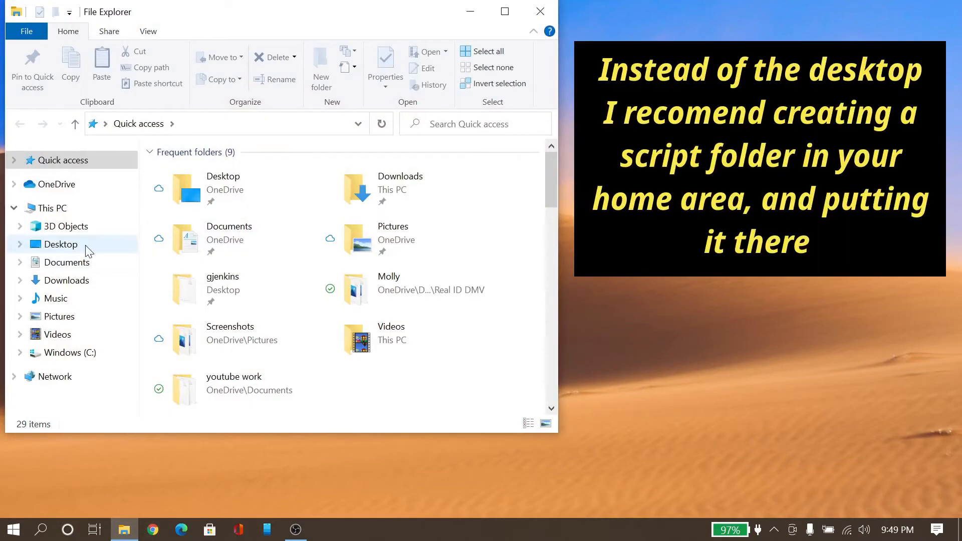
{"action": "double_click", "coordinate": [60, 244]}
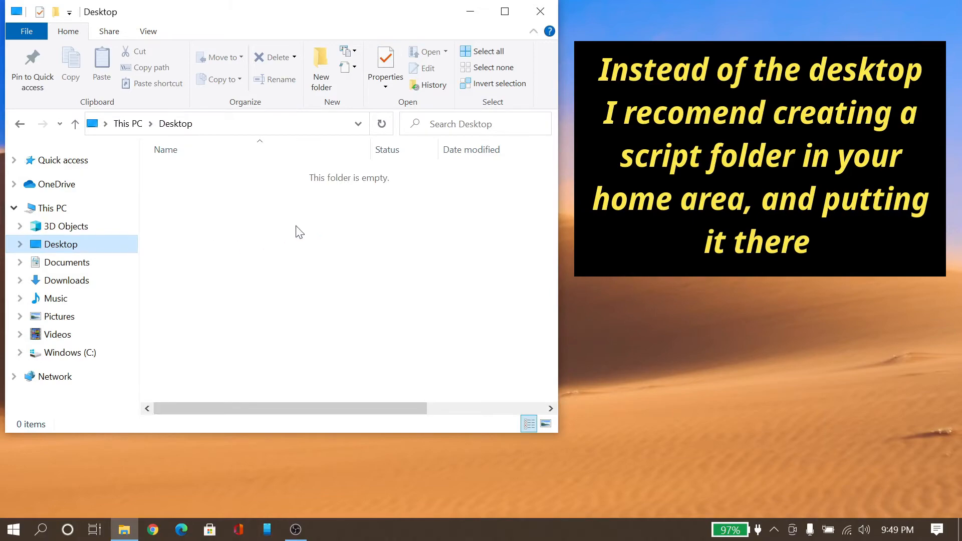
{"action": "right_click", "coordinate": [300, 231]}
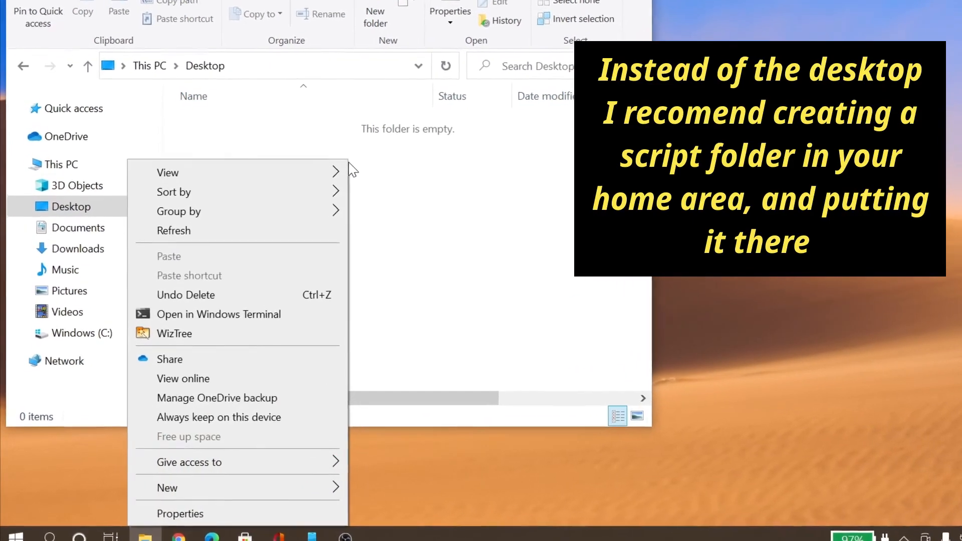
{"action": "mouse_move", "coordinate": [193, 490]}
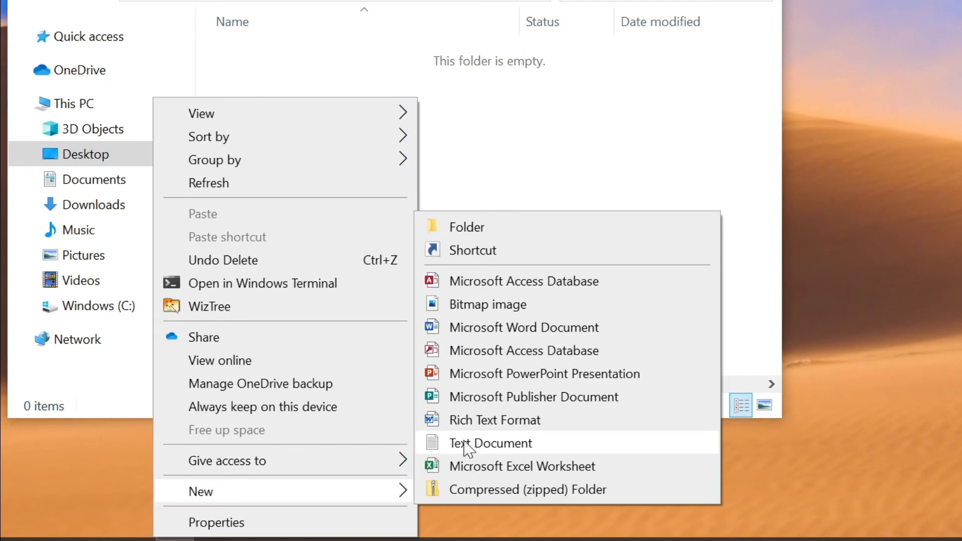
{"action": "left_click", "coordinate": [490, 443]}
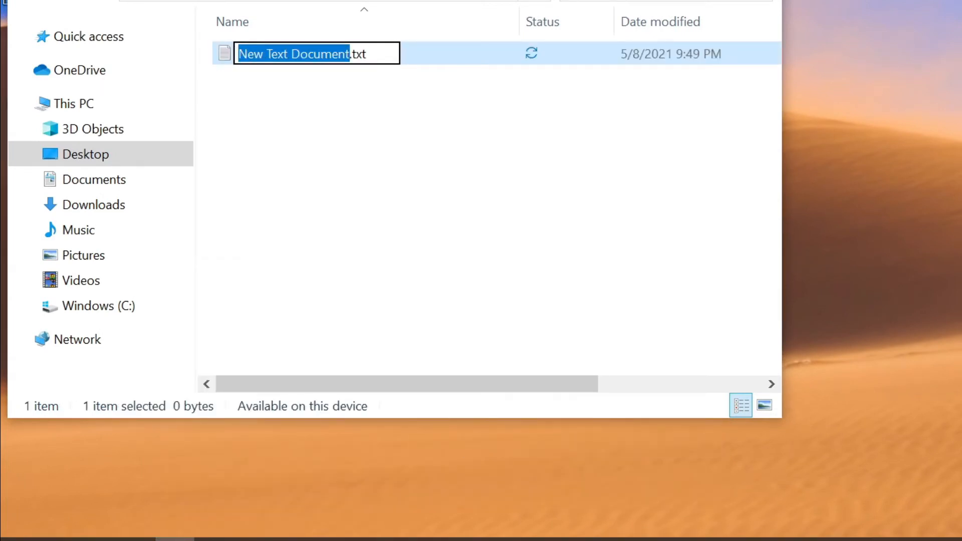
{"action": "type", "text": "tim.txt"}
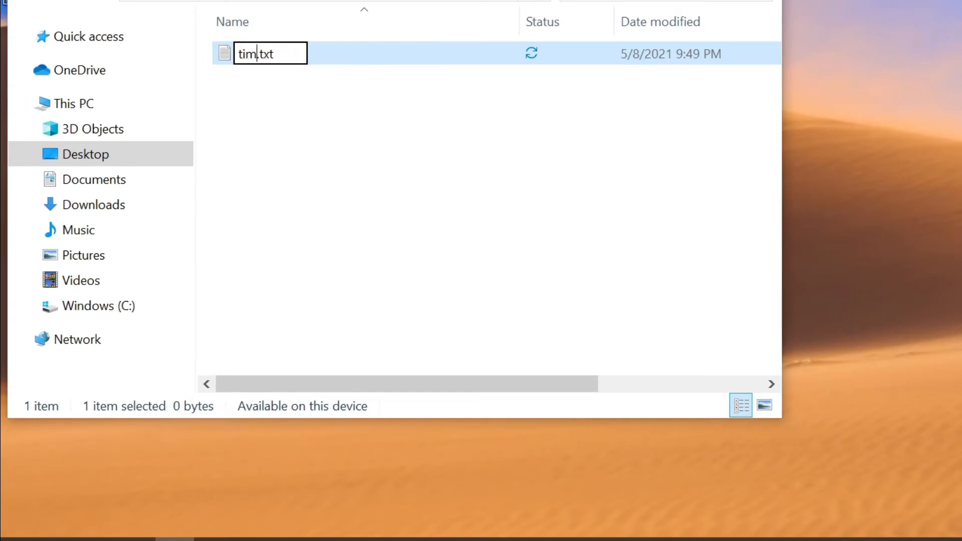
{"action": "type", "text": "esync"}
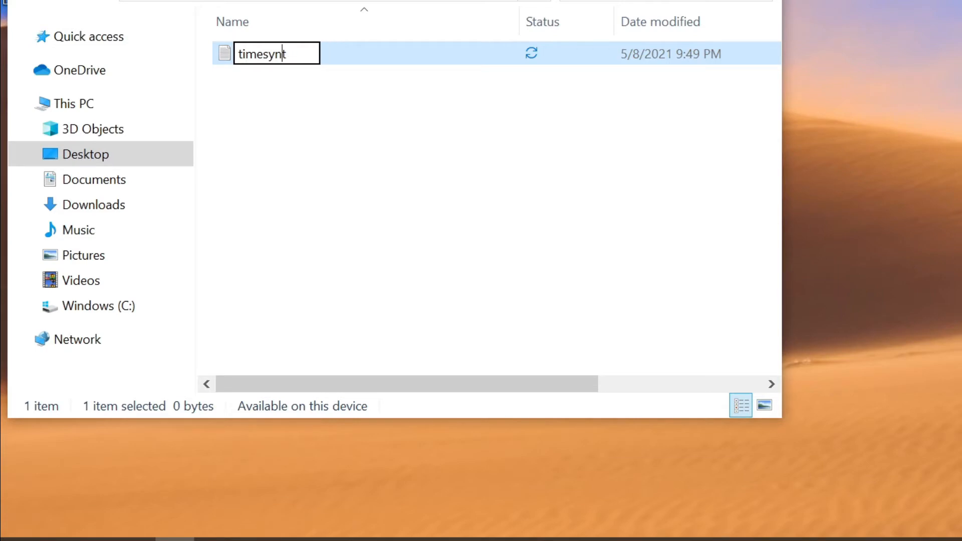
{"action": "type", "text": "c.bat"}
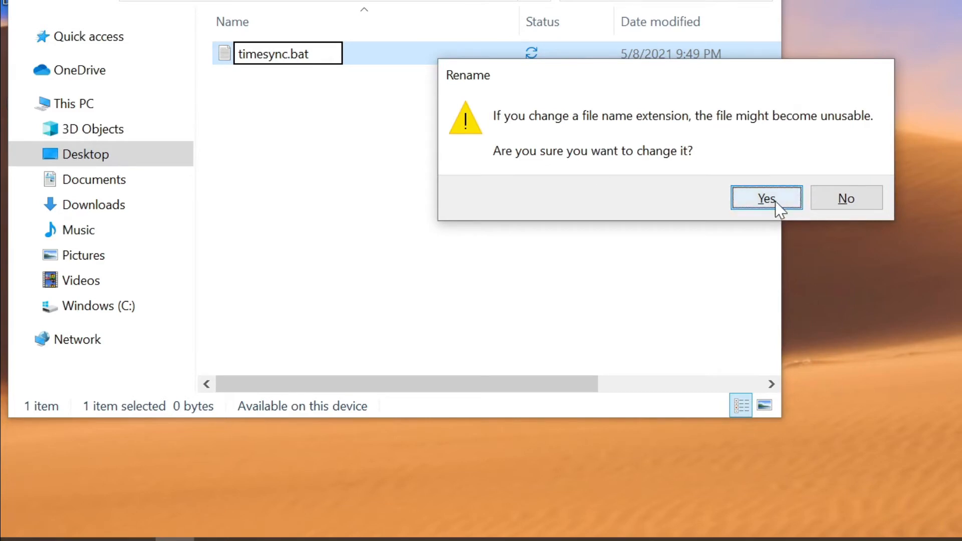
{"action": "left_click", "coordinate": [767, 197]}
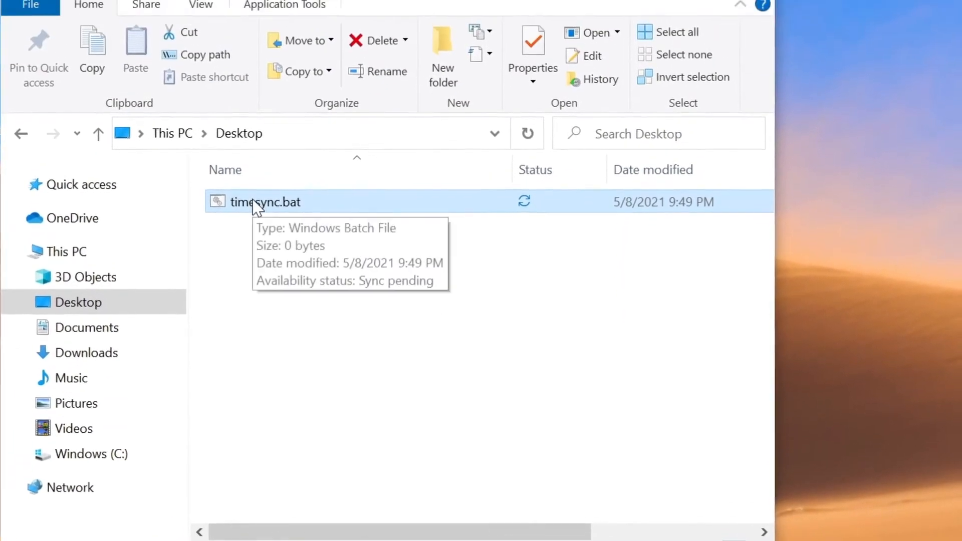
{"action": "right_click", "coordinate": [264, 203]}
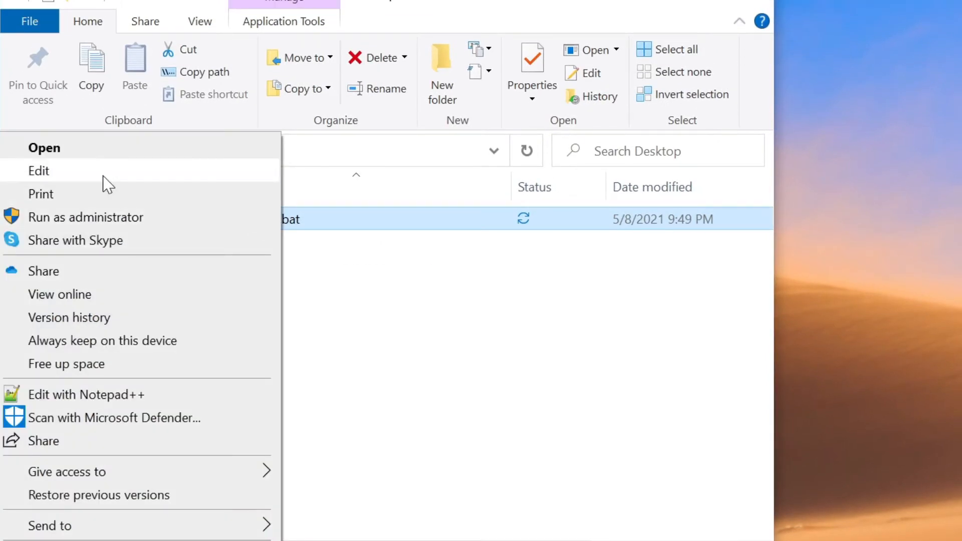
{"action": "left_click", "coordinate": [38, 170]}
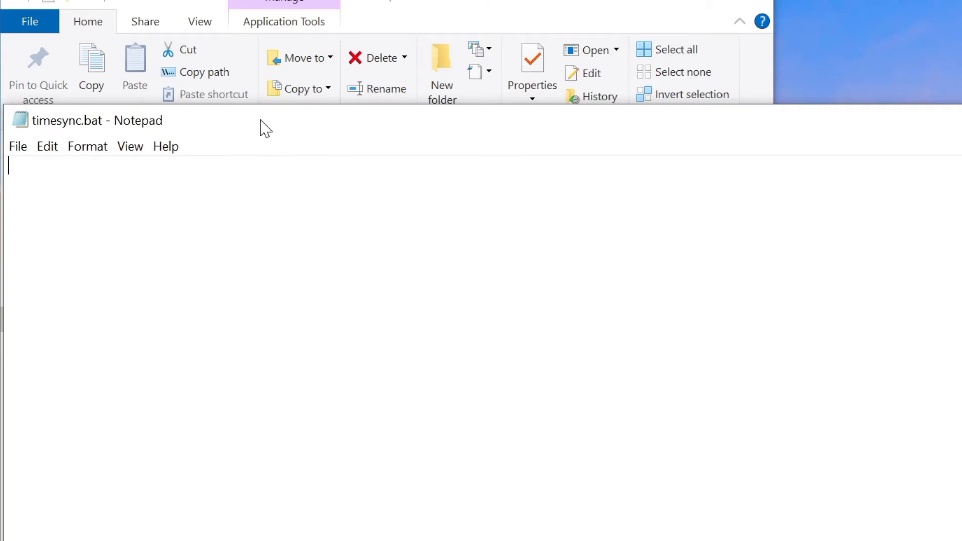
{"action": "type", "text": "@w"}
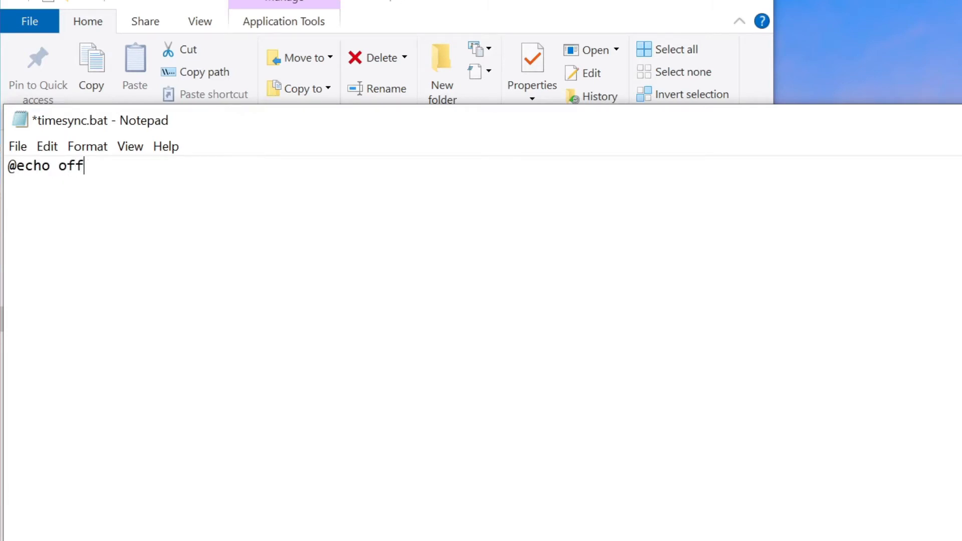
{"action": "type", "text": "W"}
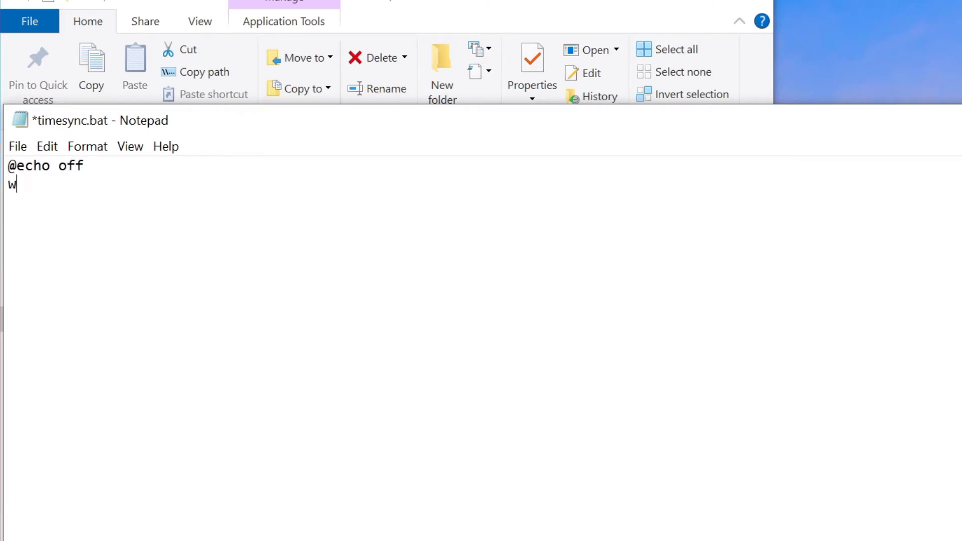
{"action": "type", "text": "32"}
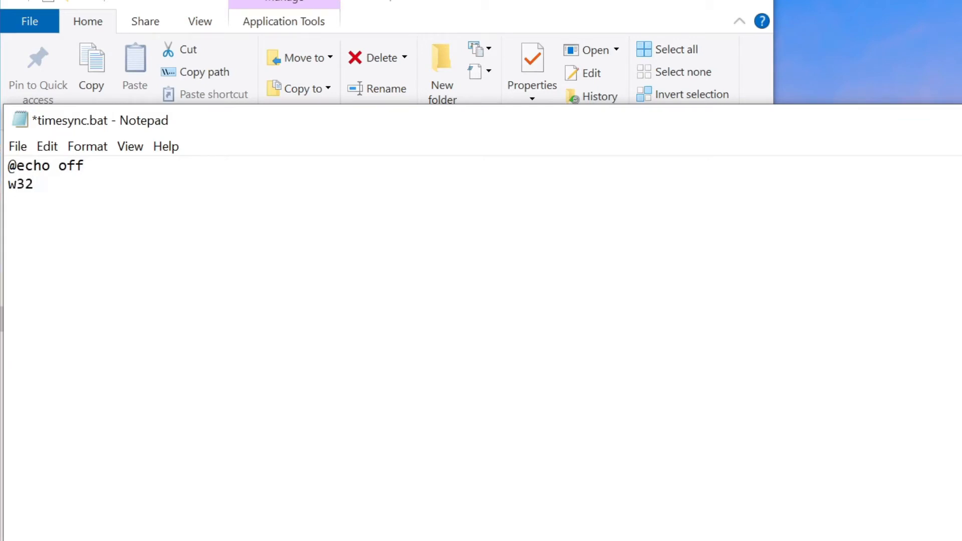
{"action": "type", "text": "tm"}
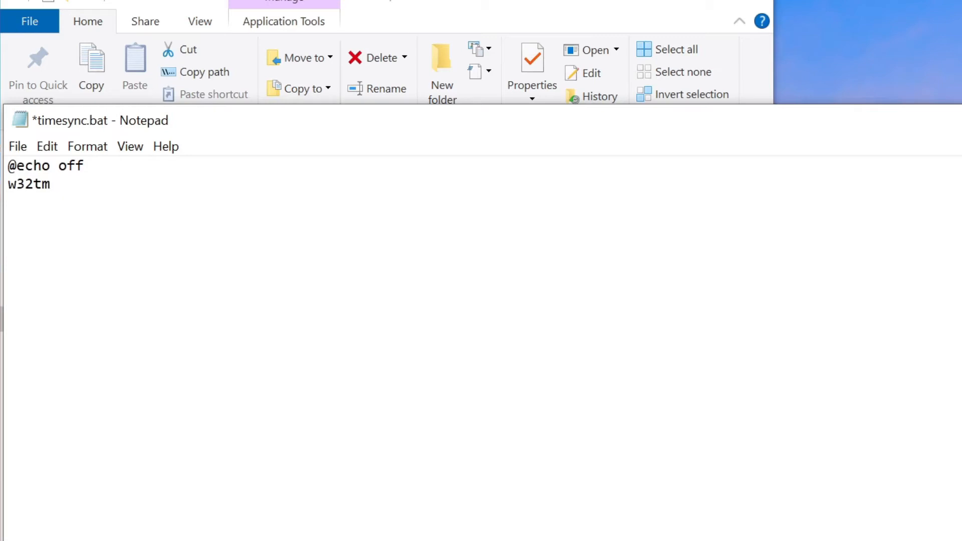
{"action": "type", "text": "/"}
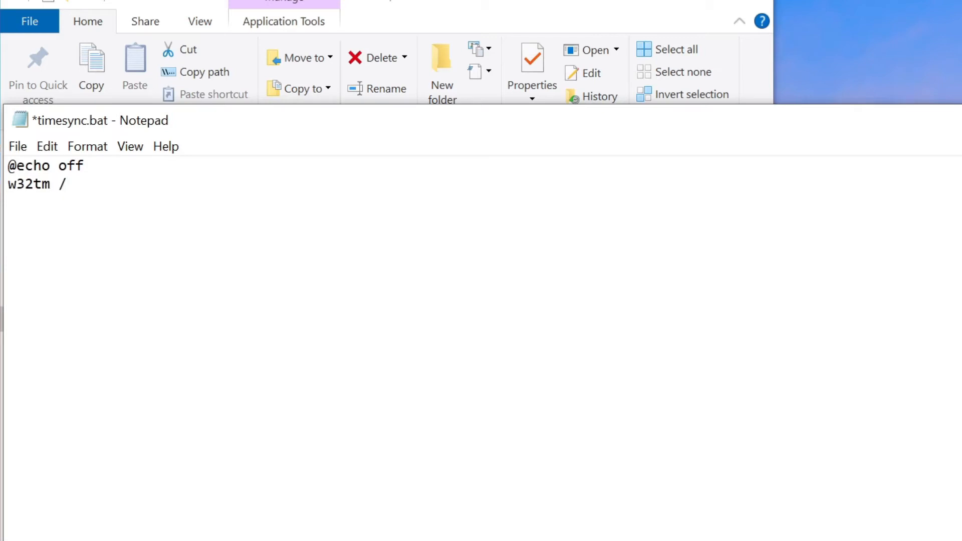
{"action": "type", "text": "resync"}
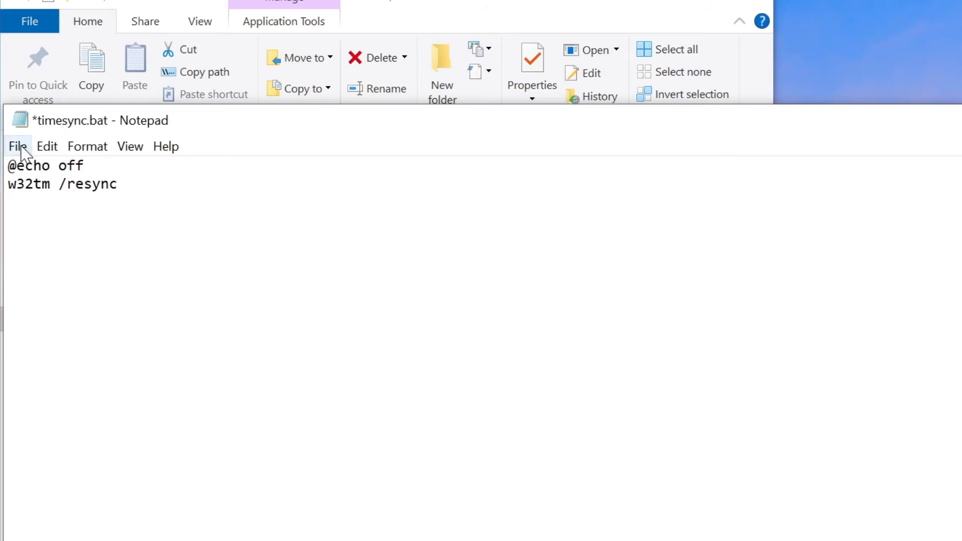
{"action": "key", "text": "Ctrl+s"}
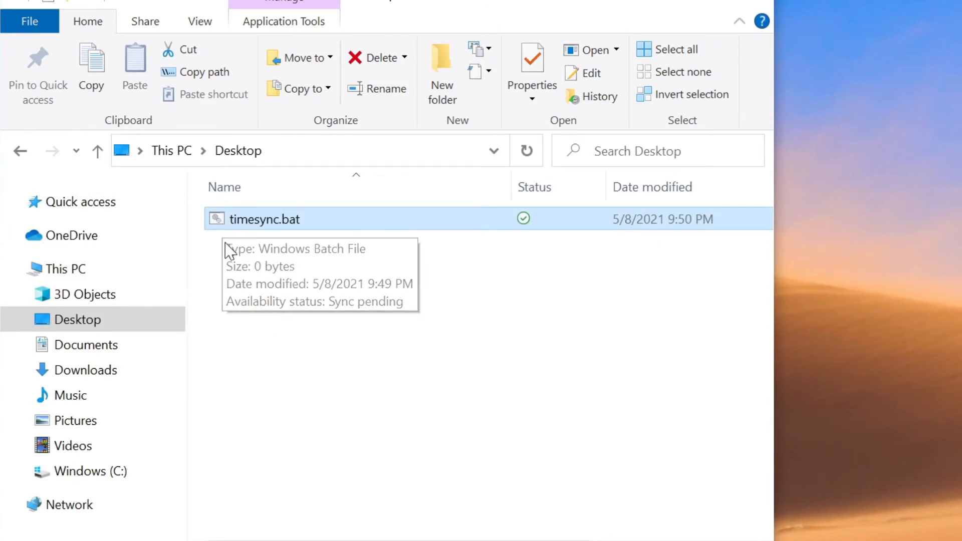
- Create a shortcut to timesync.bat beside it on the Desktop
{"action": "right_click", "coordinate": [265, 218]}
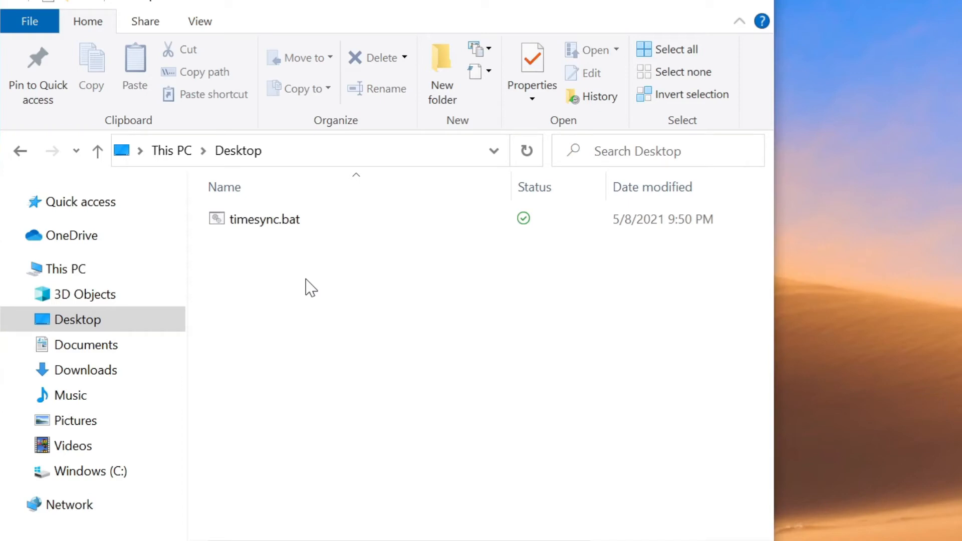
{"action": "right_click", "coordinate": [265, 219]}
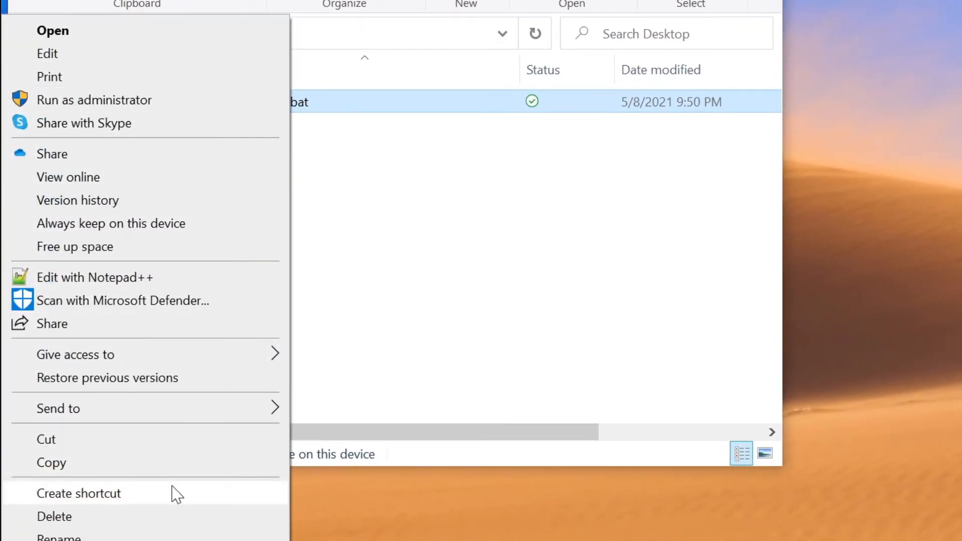
{"action": "left_click", "coordinate": [74, 493]}
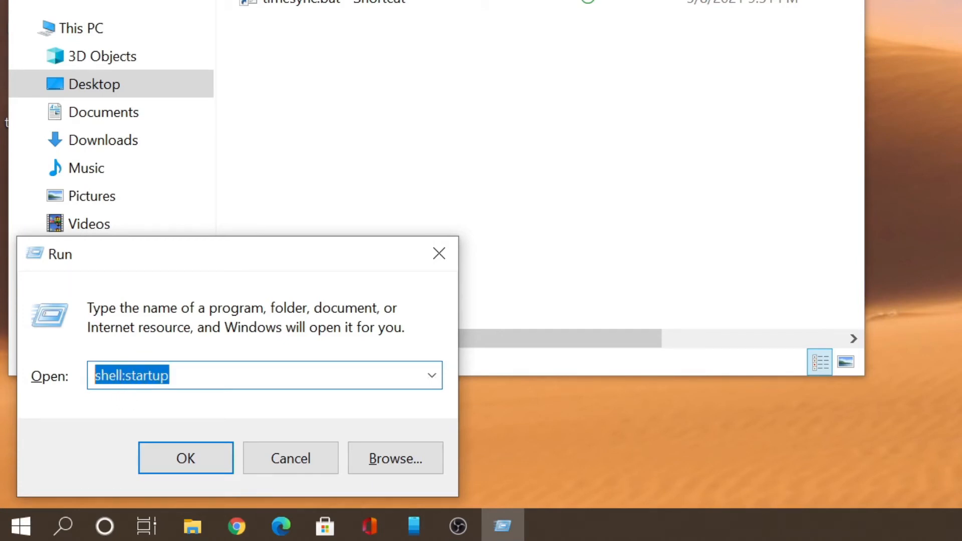
- Run shell:startup to open the empty Startup folder in a new Explorer window
{"action": "type", "text": "sh"}
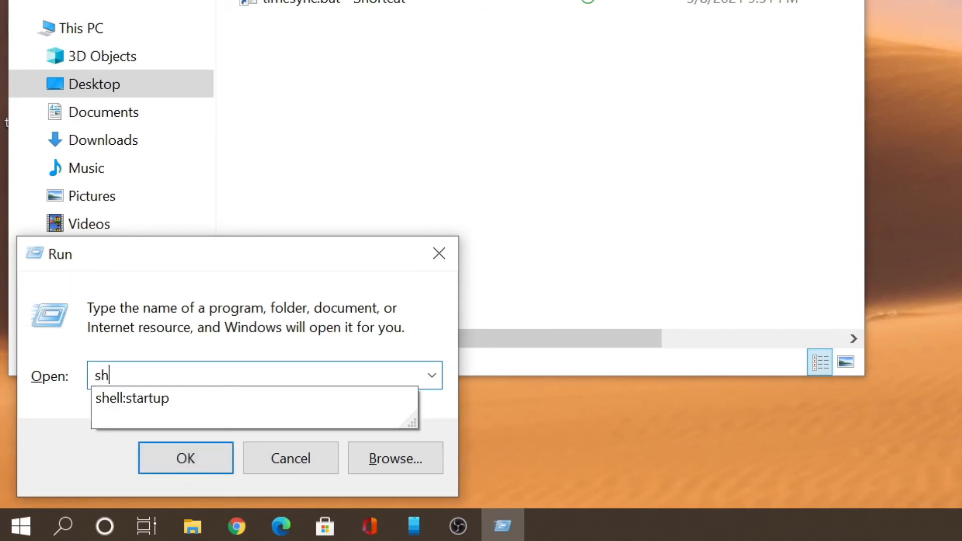
{"action": "type", "text": "ell:"}
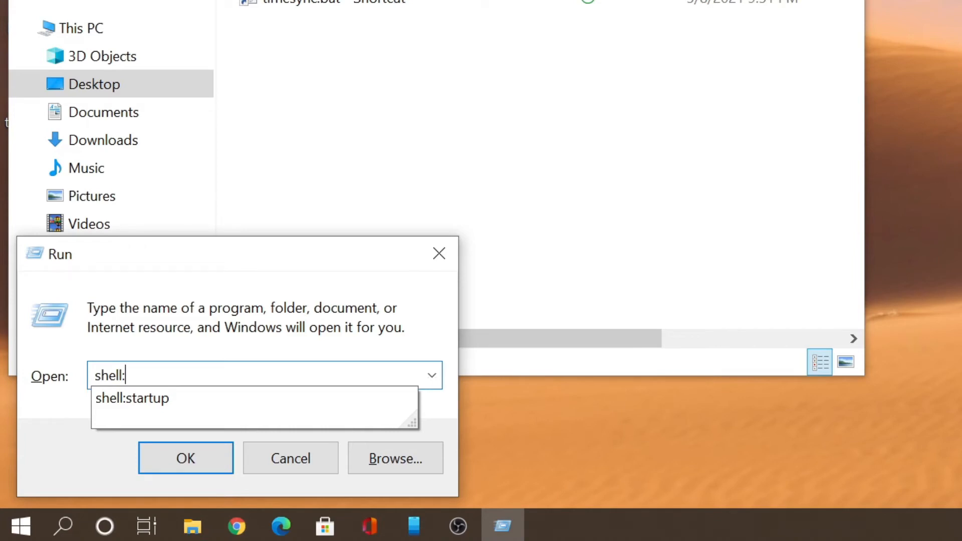
{"action": "type", "text": "star"}
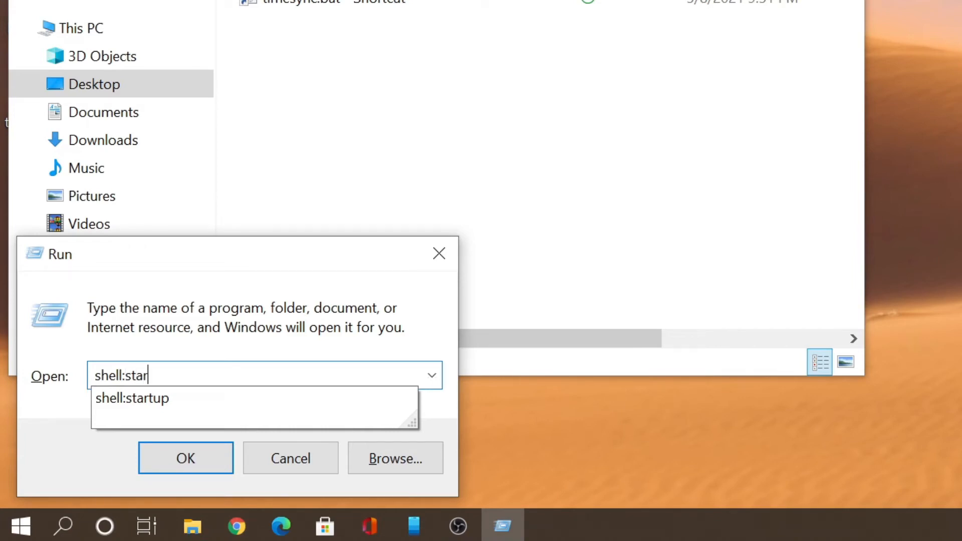
{"action": "left_click", "coordinate": [132, 398]}
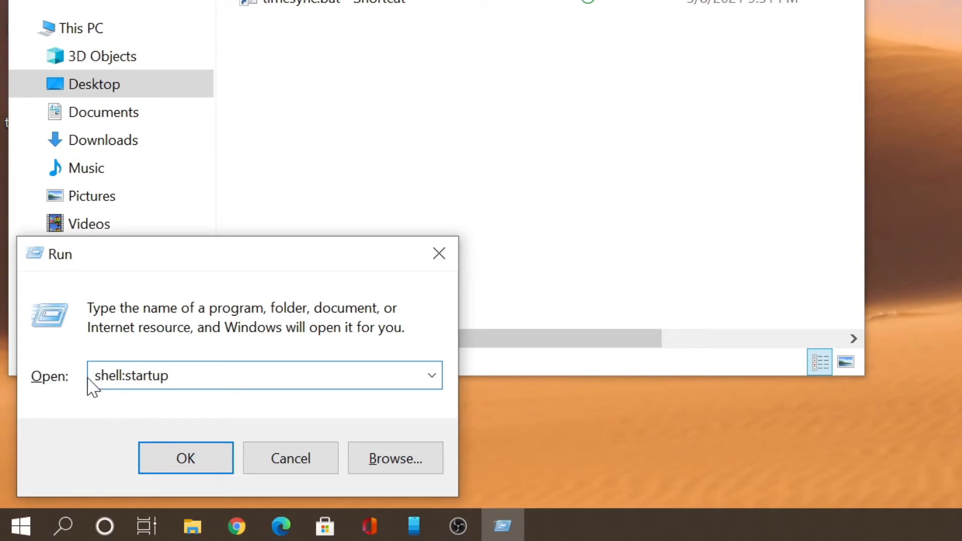
{"action": "left_click", "coordinate": [186, 457]}
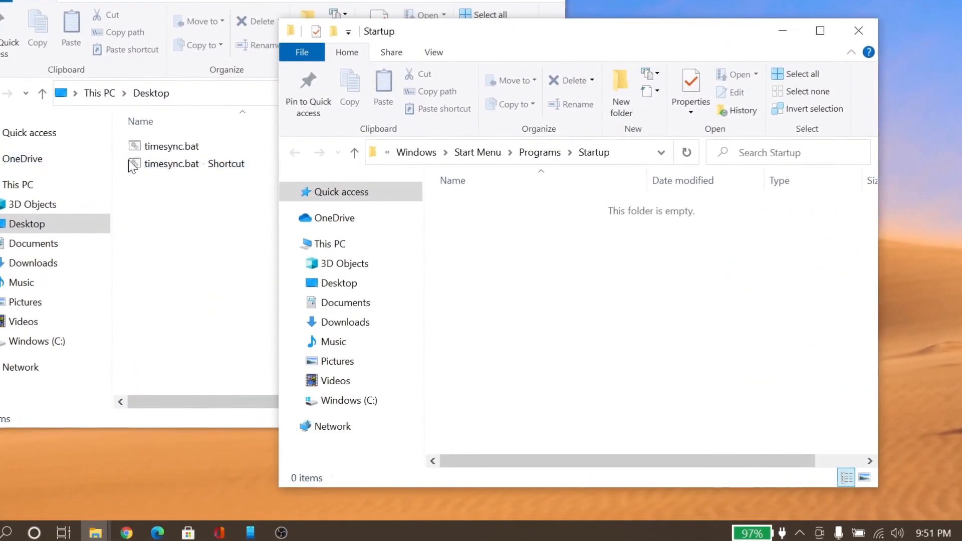
- Move the timesync.bat shortcut from the Desktop into the Startup folder, dismissing the OneDrive reminder
{"action": "left_click", "coordinate": [195, 164]}
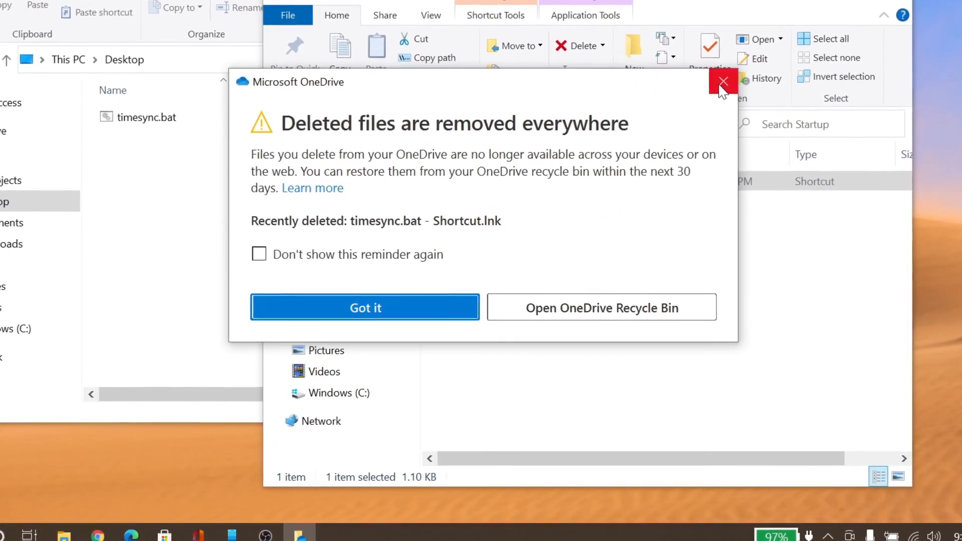
{"action": "left_click", "coordinate": [722, 81]}
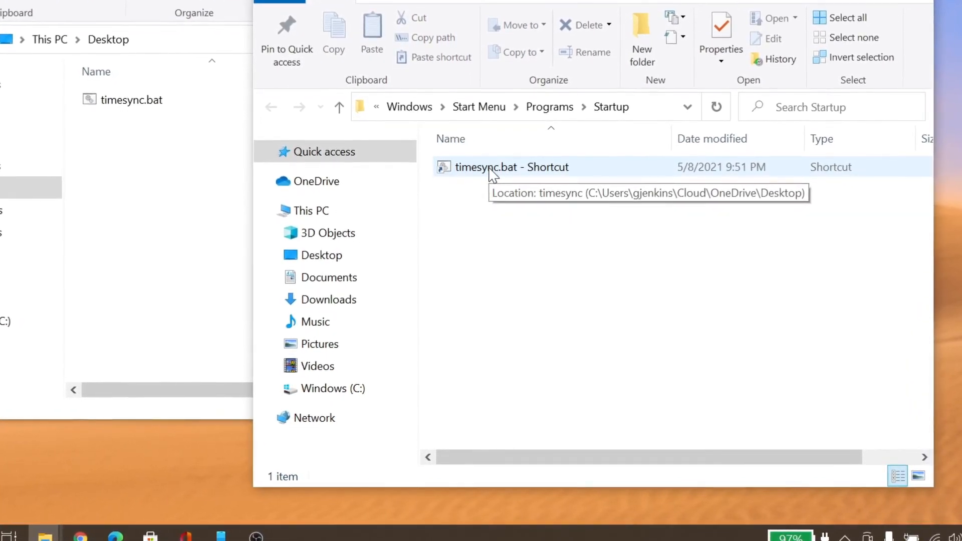
{"action": "left_click", "coordinate": [487, 163]}
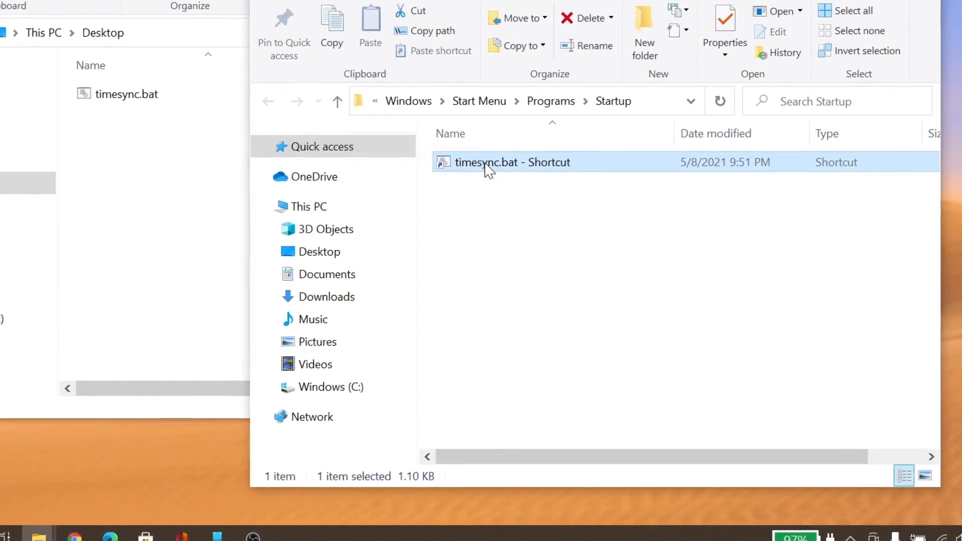
- Set the Startup shortcut's Advanced properties to Run as administrator and apply them
{"action": "right_click", "coordinate": [489, 168]}
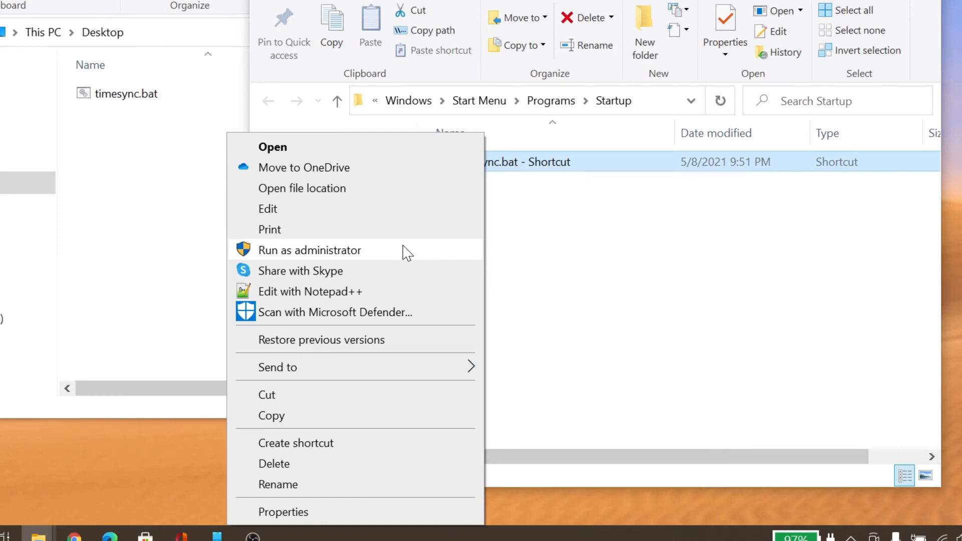
{"action": "left_click", "coordinate": [283, 512]}
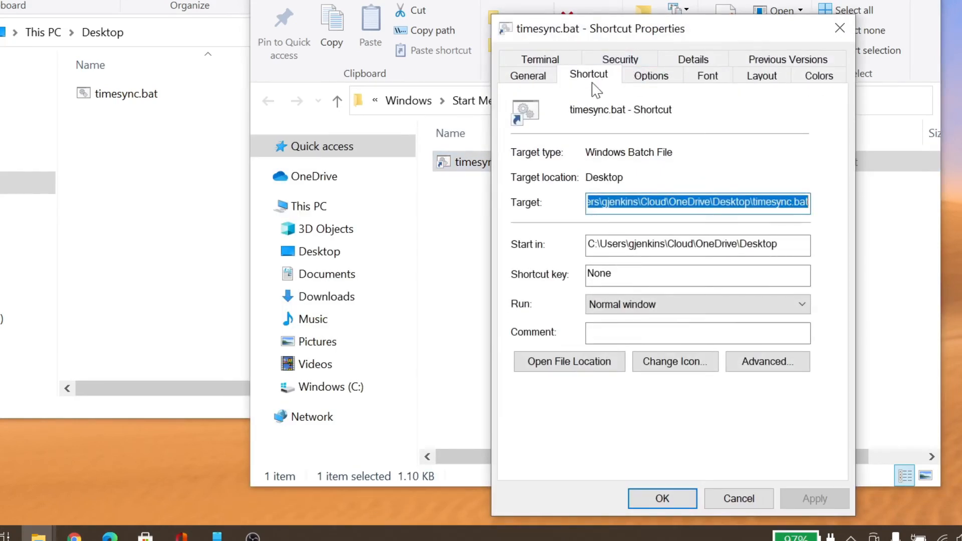
{"action": "left_click", "coordinate": [768, 361]}
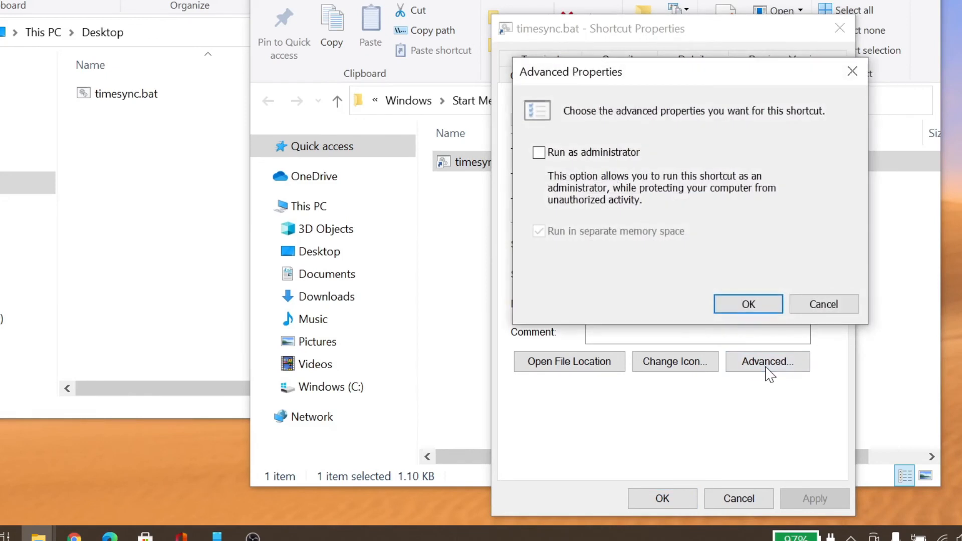
{"action": "left_click", "coordinate": [539, 153]}
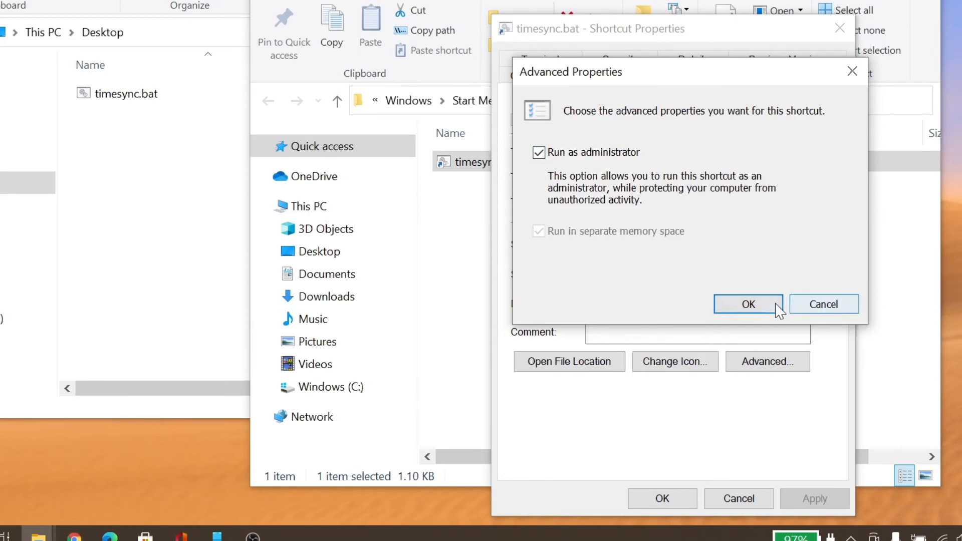
{"action": "left_click", "coordinate": [748, 305]}
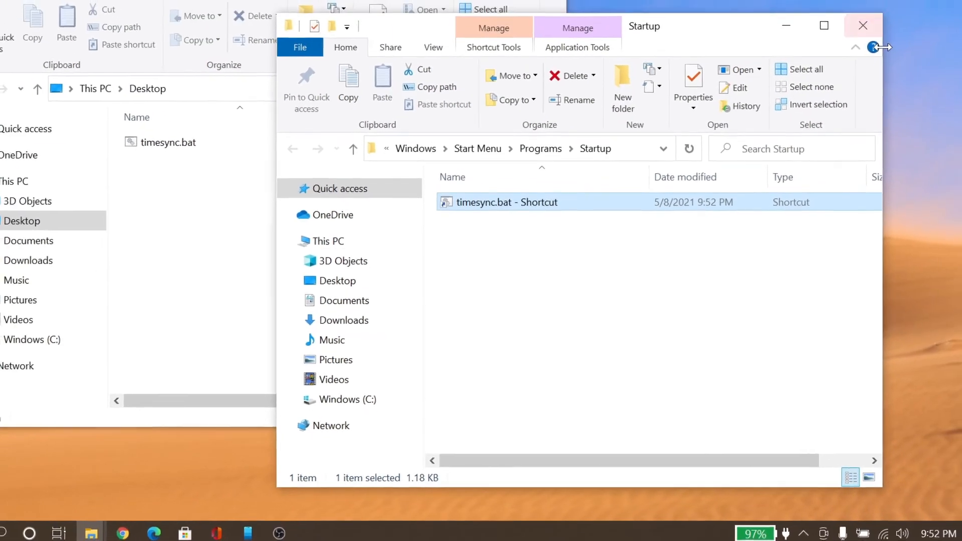
- Close the File Explorer windows, returning to the desktop with timesync.bat and its shortcut
{"action": "left_click", "coordinate": [861, 25]}
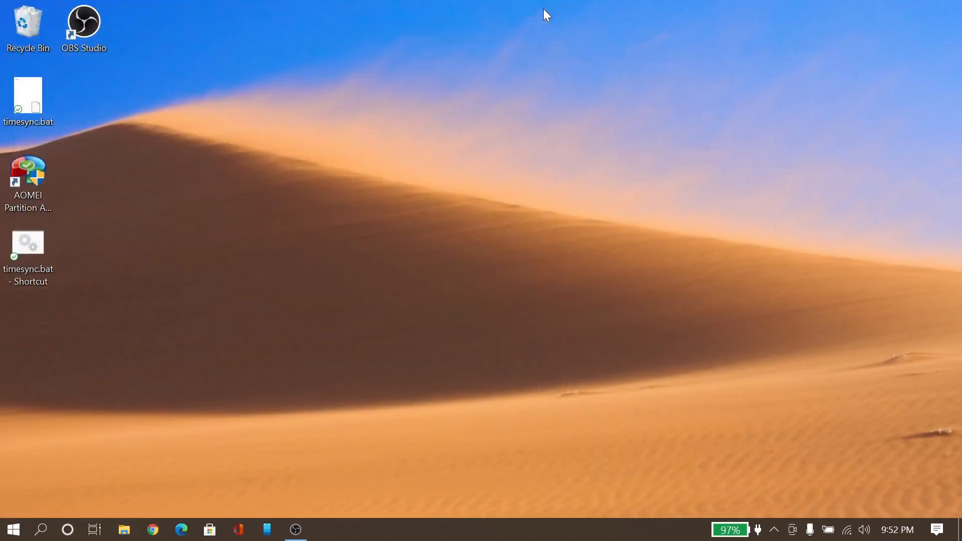
{"action": "mouse_move", "coordinate": [861, 330]}
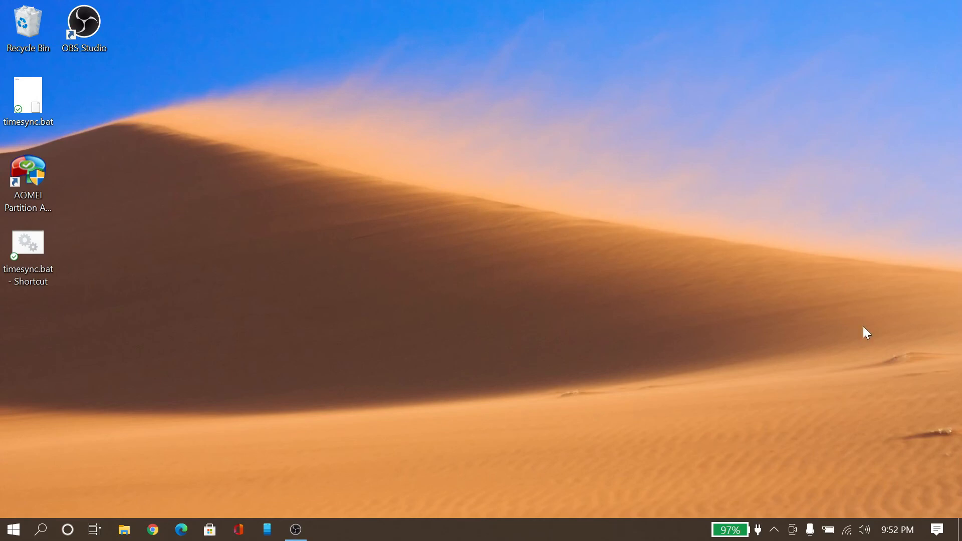
{"action": "mouse_move", "coordinate": [110, 6]}
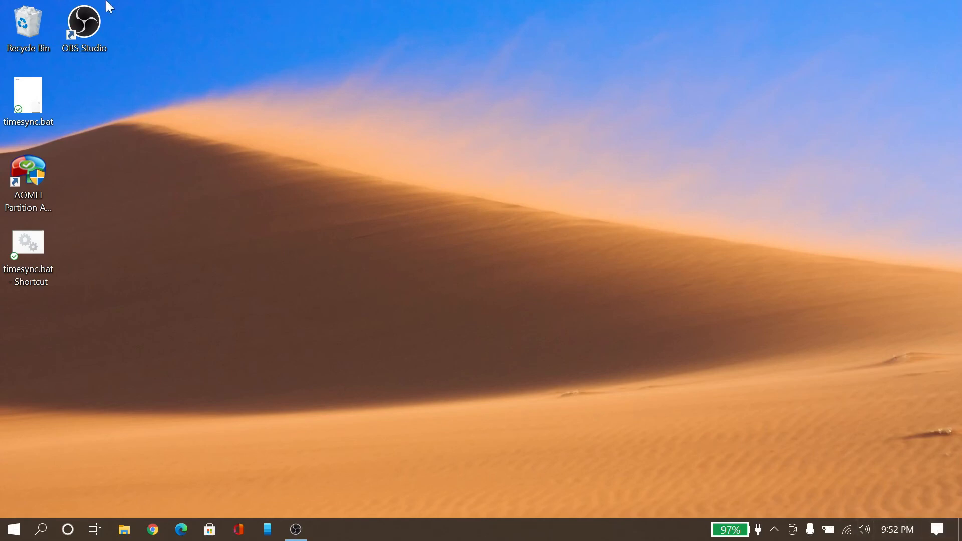
{"action": "mouse_move", "coordinate": [20, 315]}
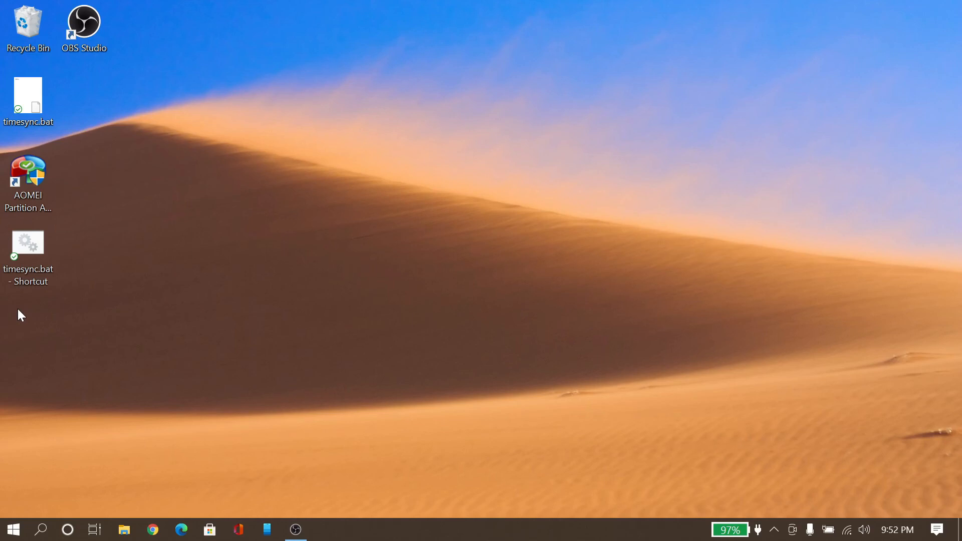
{"action": "mouse_move", "coordinate": [153, 421]}
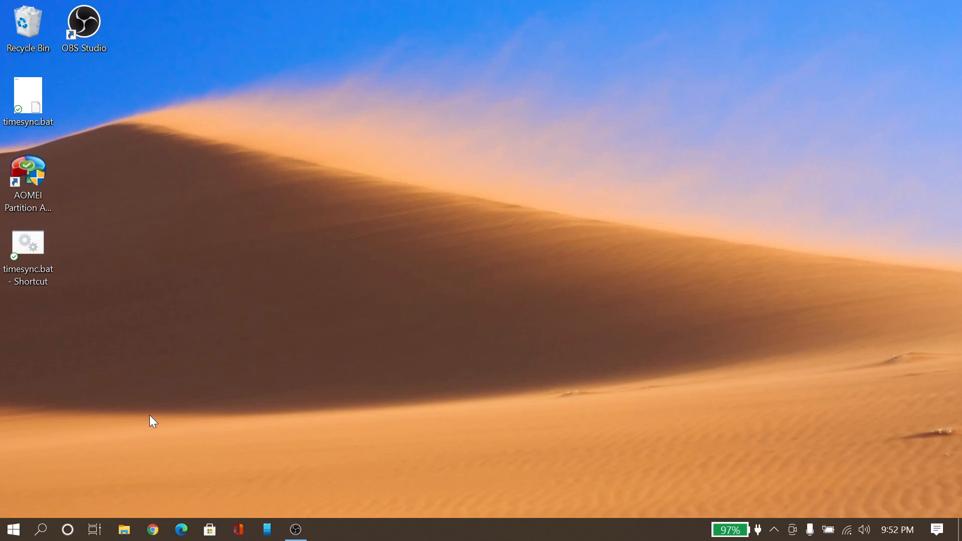
{"action": "mouse_move", "coordinate": [277, 258]}
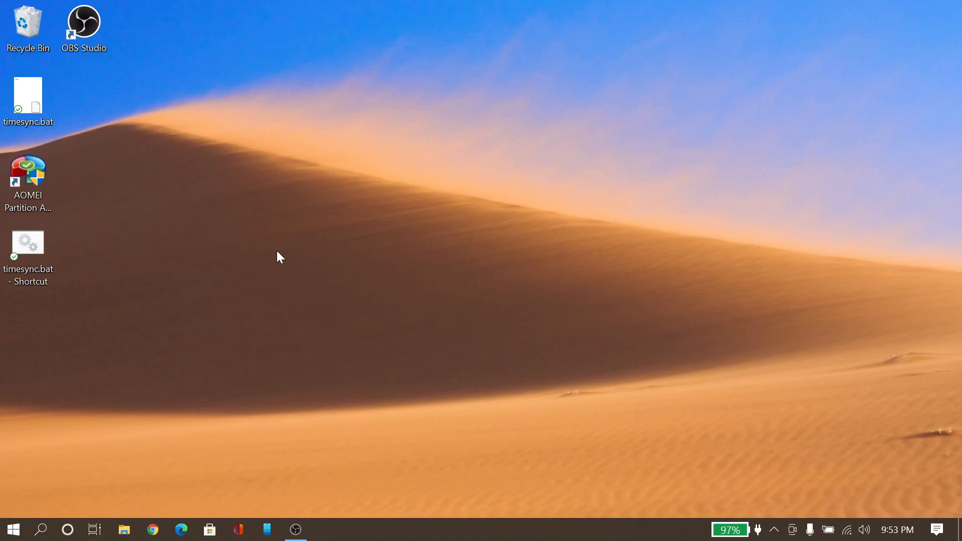
{"action": "mouse_move", "coordinate": [257, 311]}
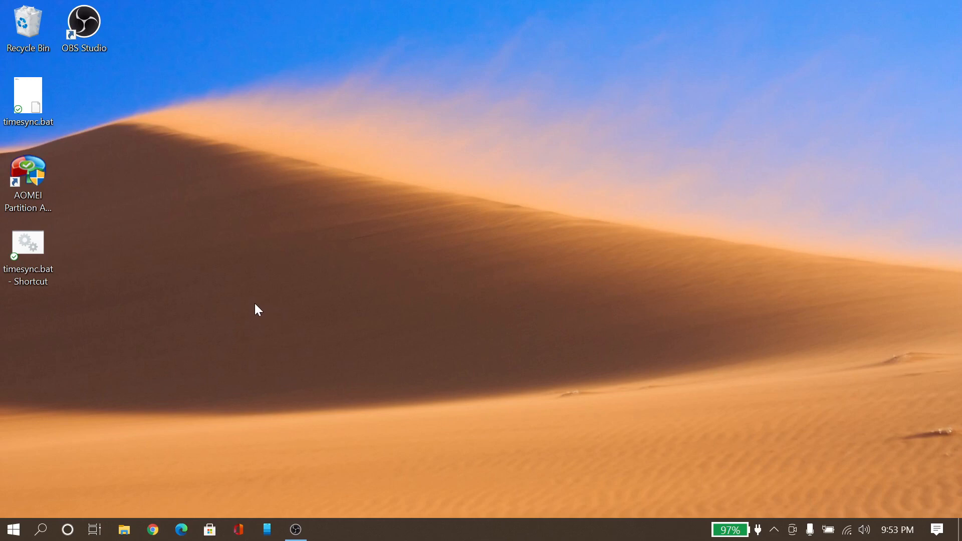
{"action": "mouse_move", "coordinate": [304, 188]}
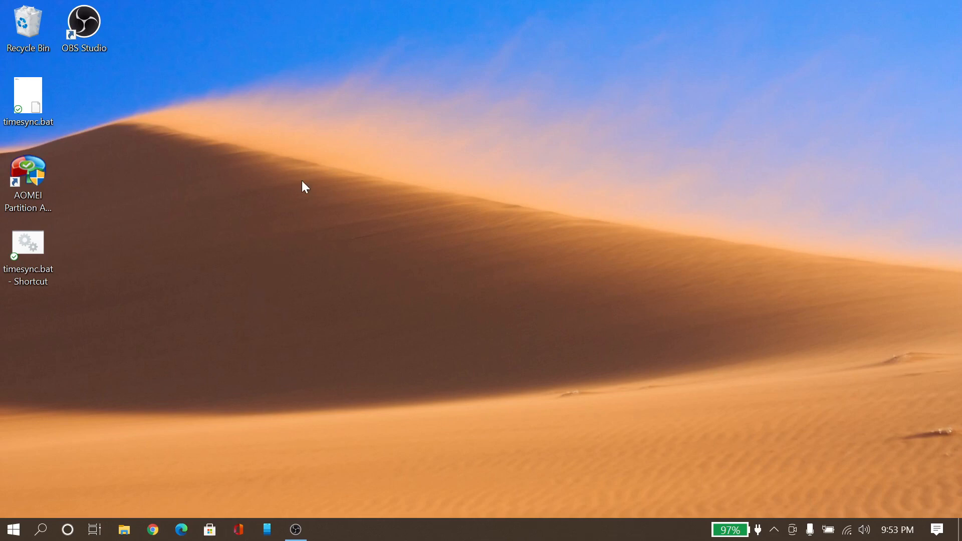
{"action": "mouse_move", "coordinate": [274, 173]}
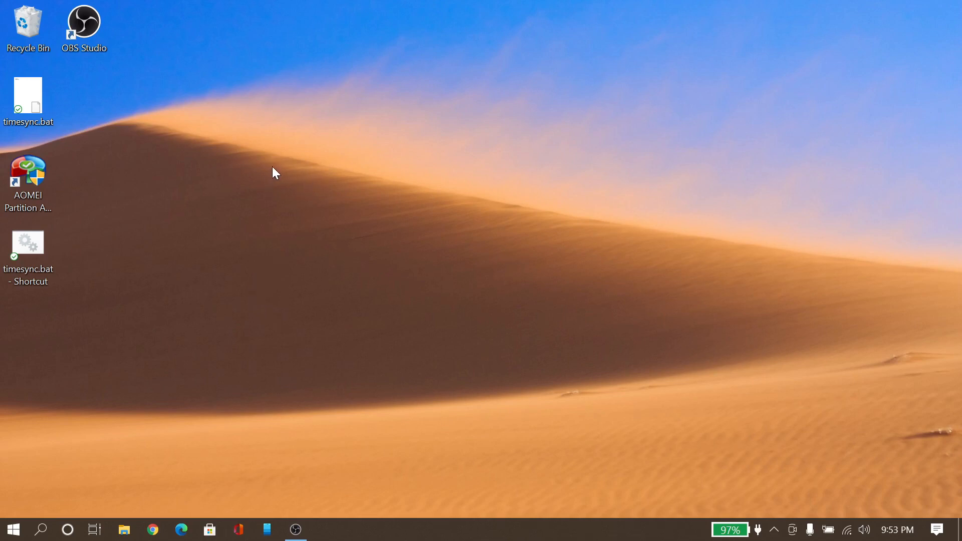